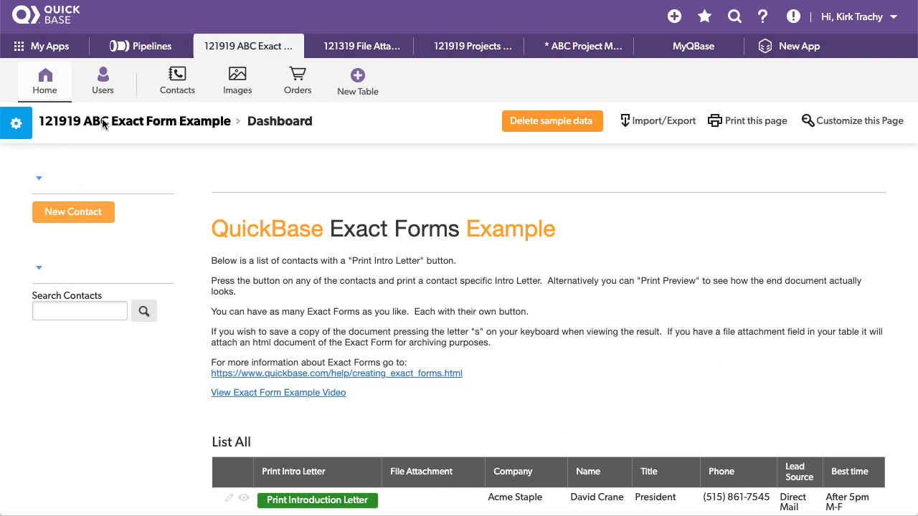
mouse_move(453, 180)
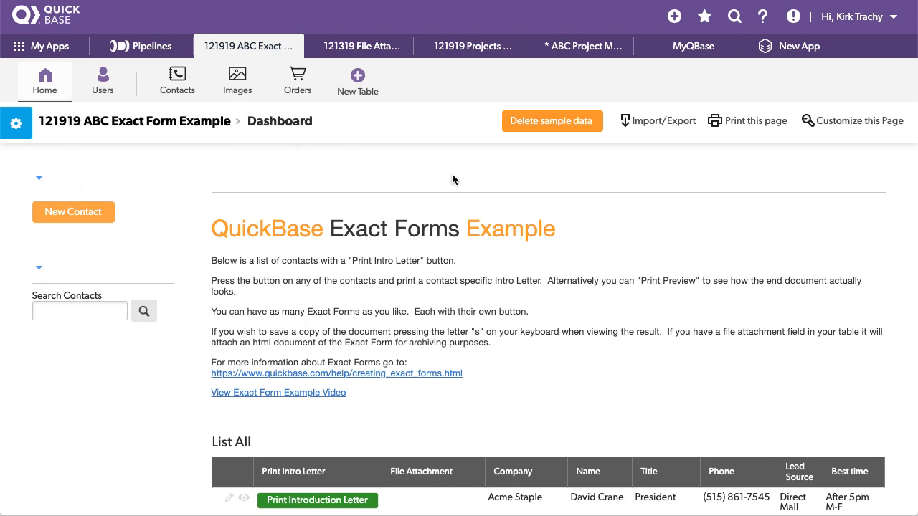
Open the Contacts → Orders relationship from the Orders table's table-to-table relationships settings.
scroll(down, 3)
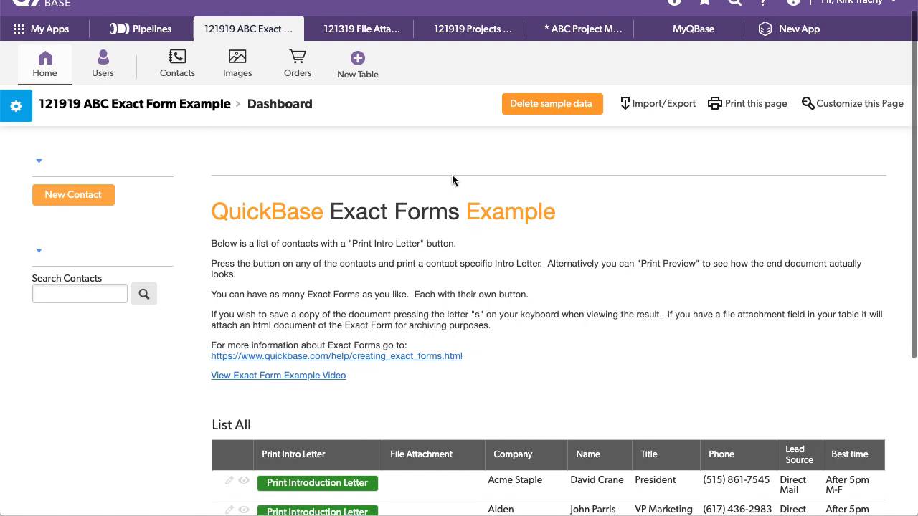
scroll(down, 3)
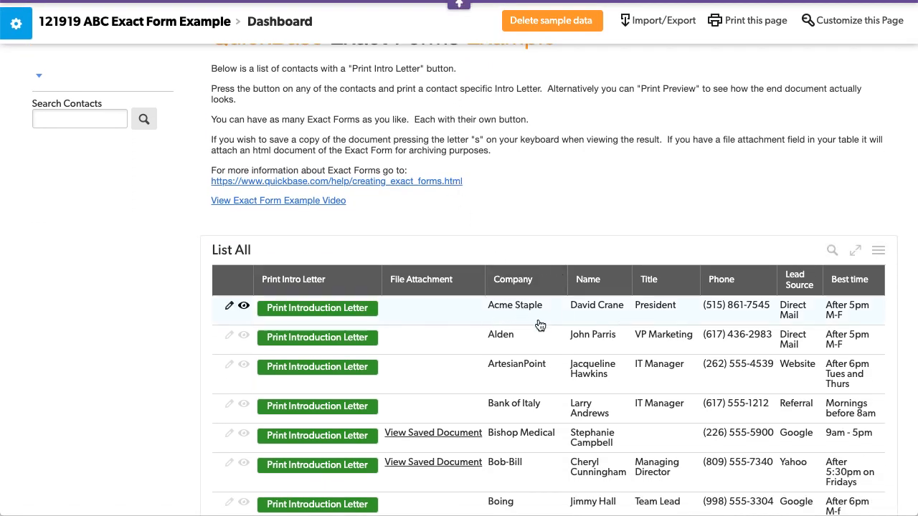
click(318, 308)
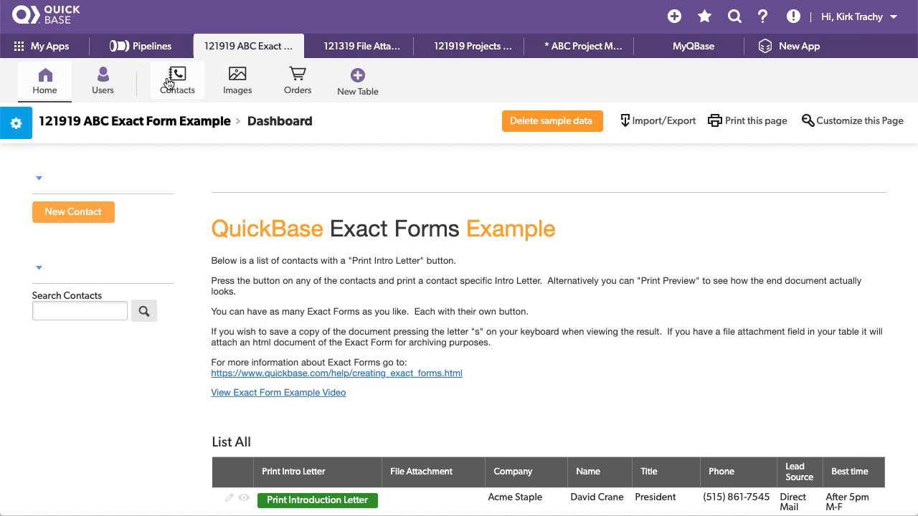
mouse_move(297, 81)
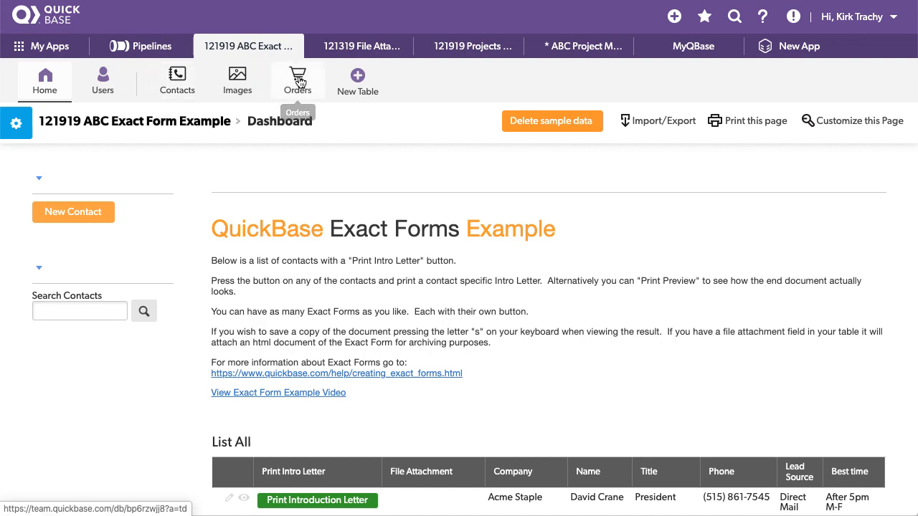
click(297, 80)
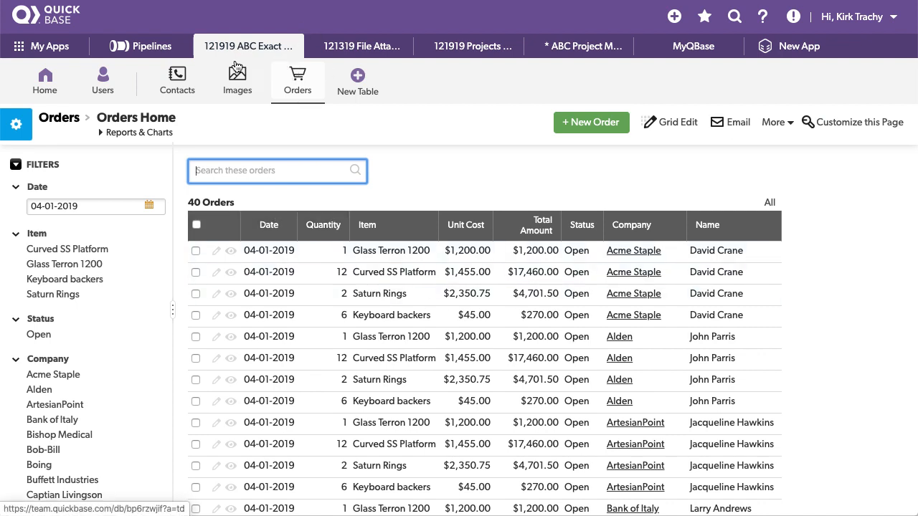
mouse_move(177, 80)
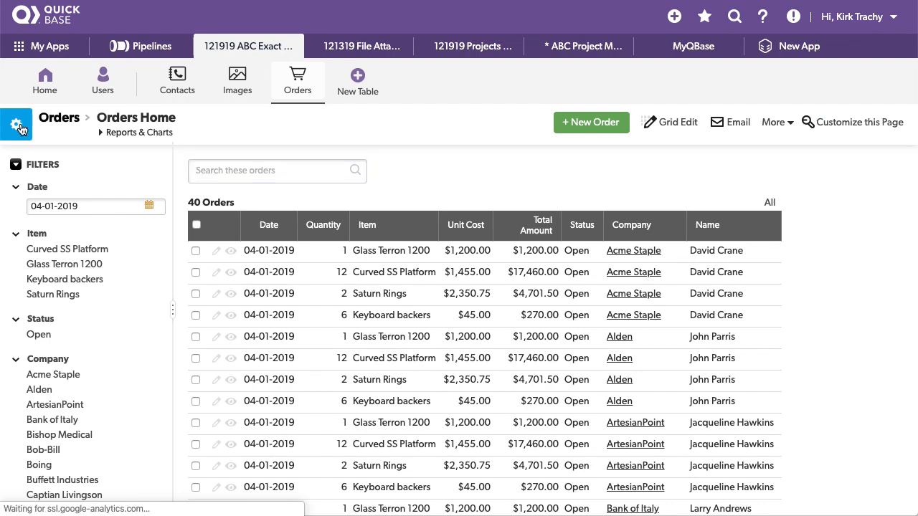
click(17, 124)
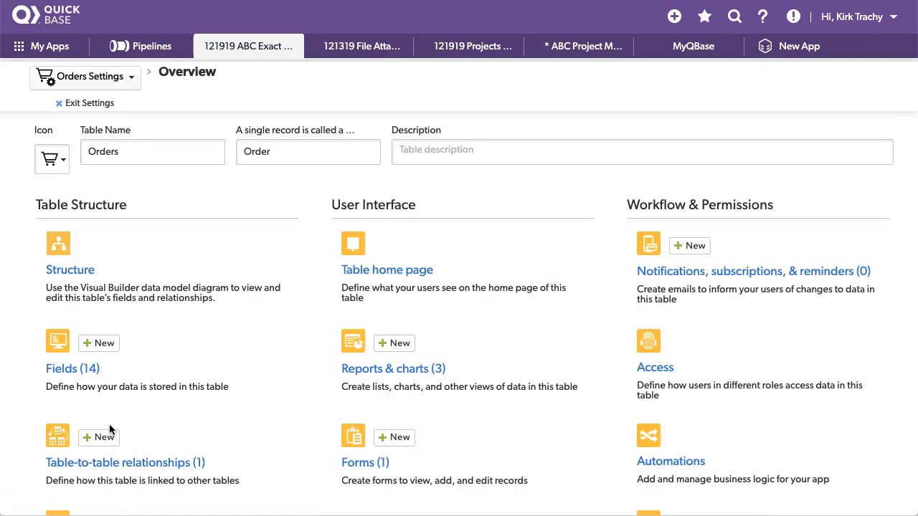
scroll(down, 3)
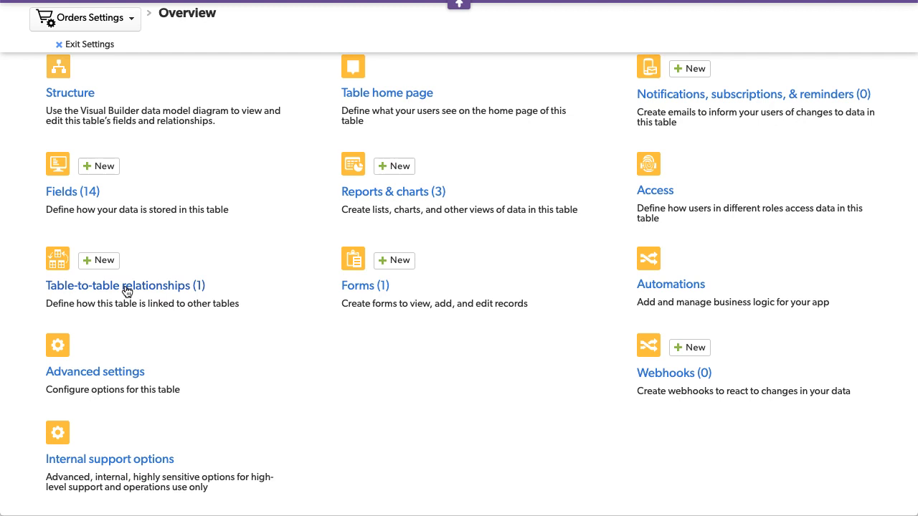
click(125, 286)
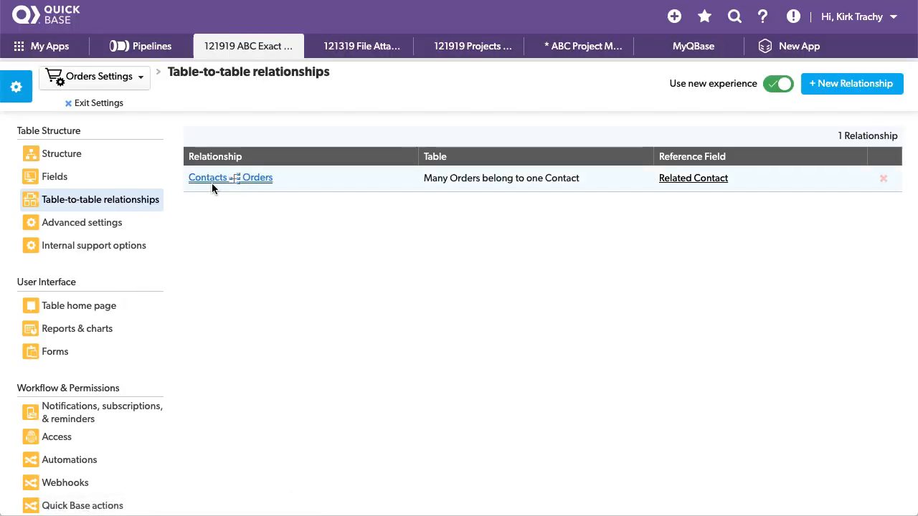
click(230, 177)
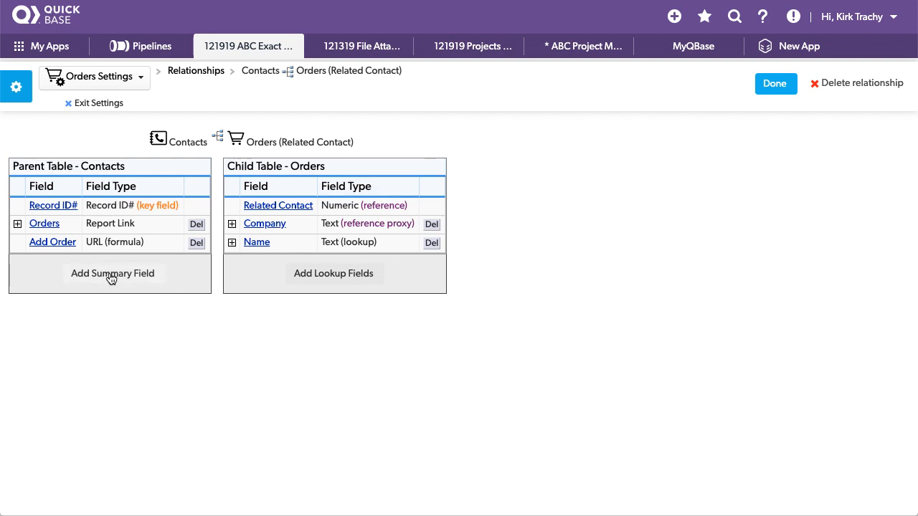
Create a '# of Orders' summary field counting the Orders related to each Contact.
click(112, 273)
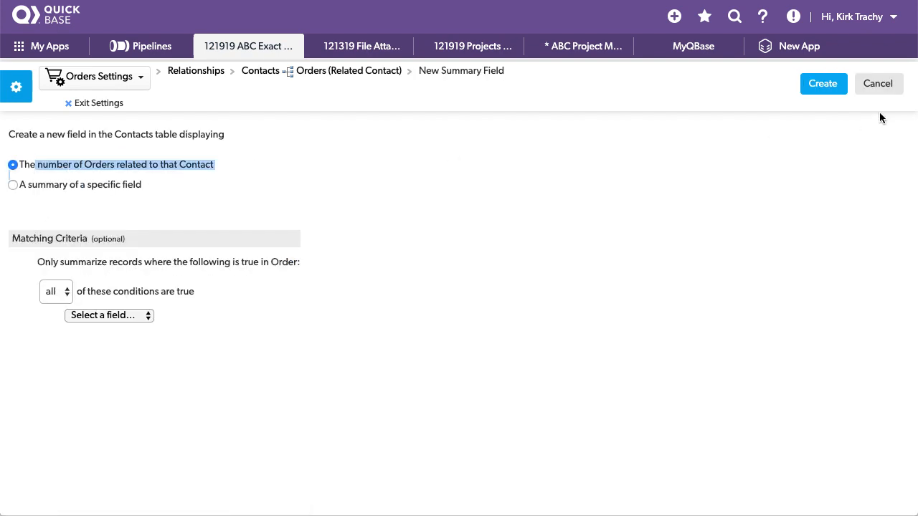
click(823, 84)
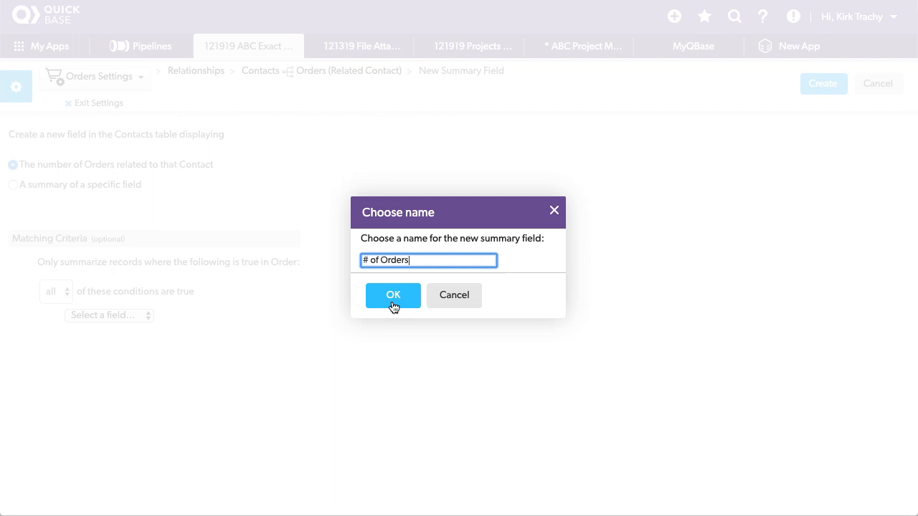
click(393, 295)
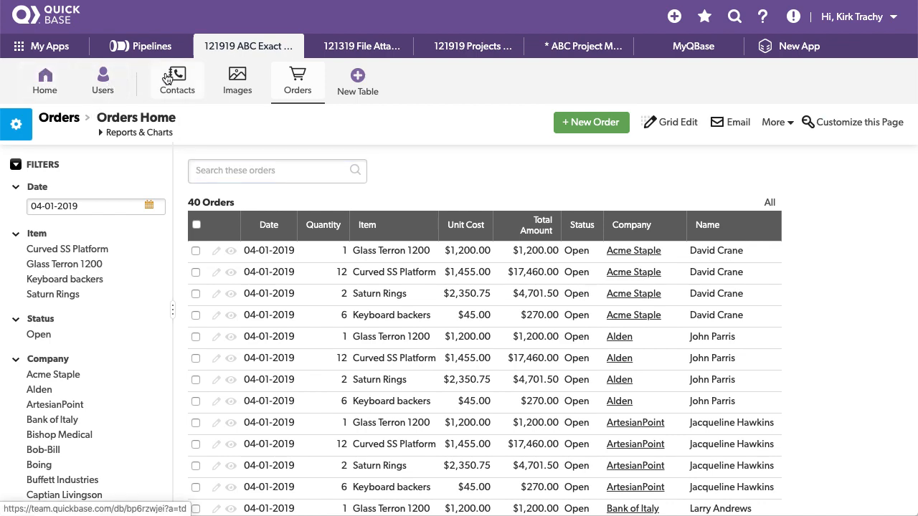
On the Contacts form, add a field after the red Print ALL button.
click(177, 81)
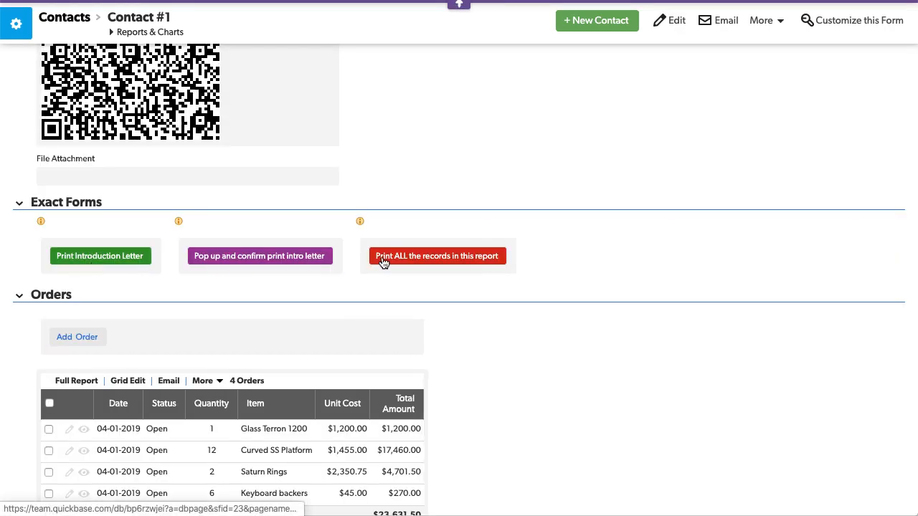
mouse_move(429, 246)
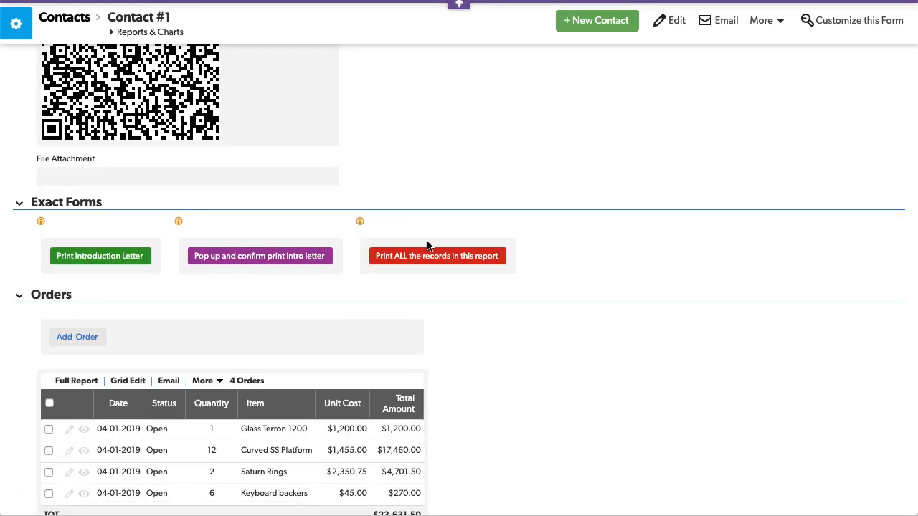
right_click(437, 256)
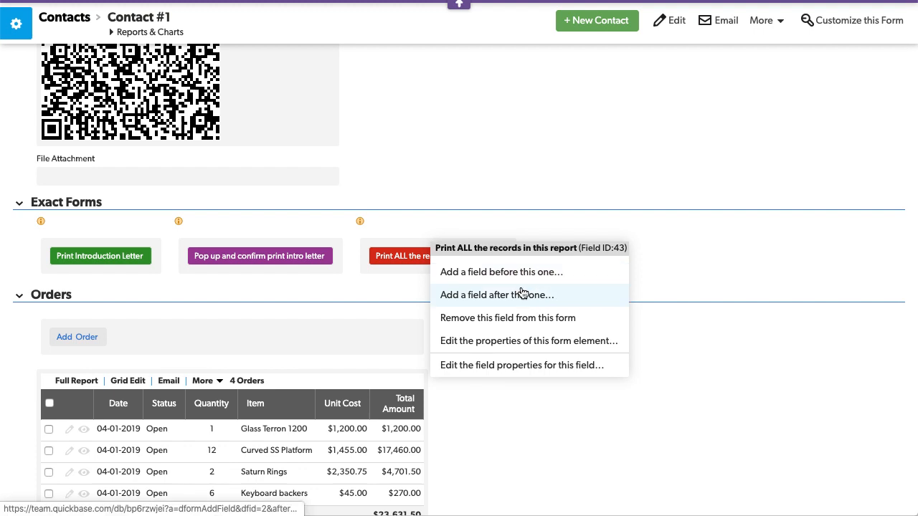
click(496, 295)
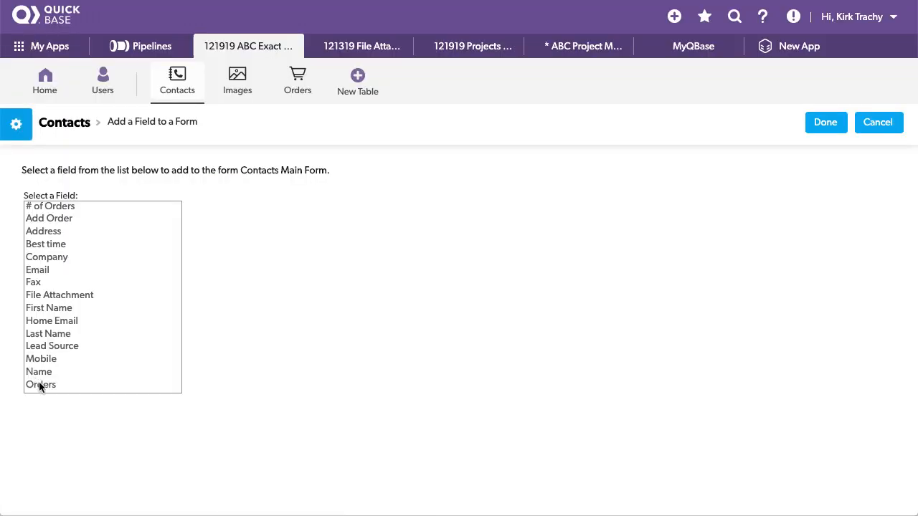
Create the 'Print without the table' field as a Formula - URL type and add it.
click(73, 385)
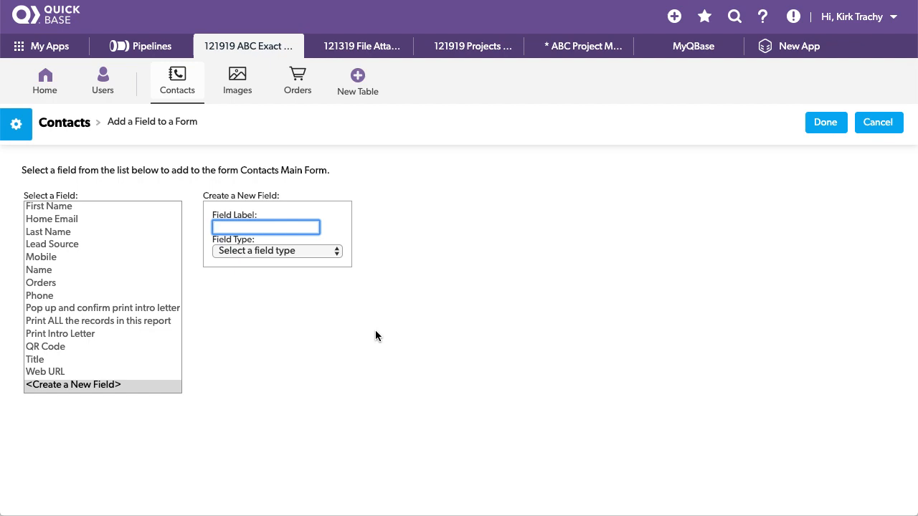
text(Print without the table)
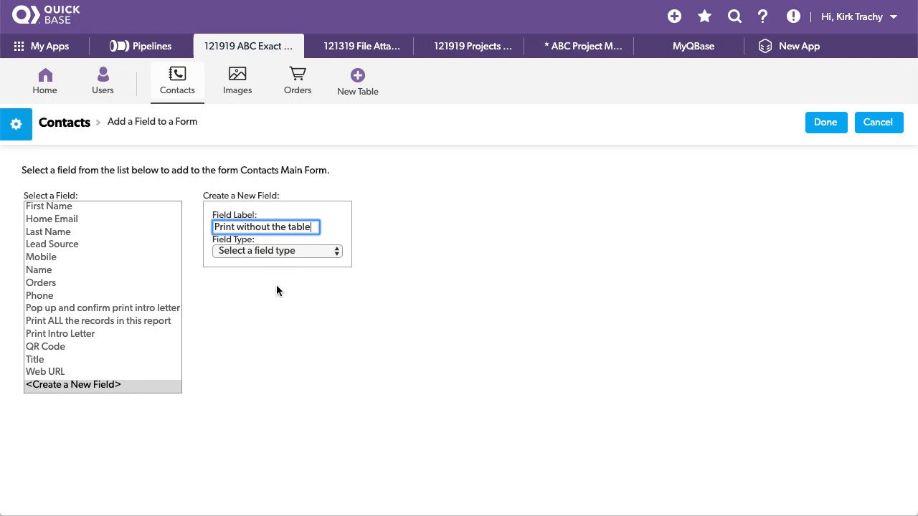
click(277, 251)
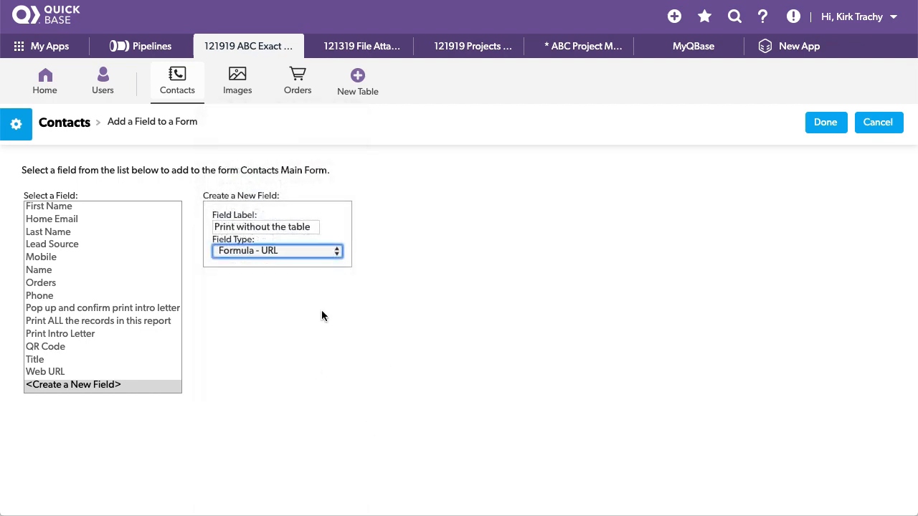
click(825, 122)
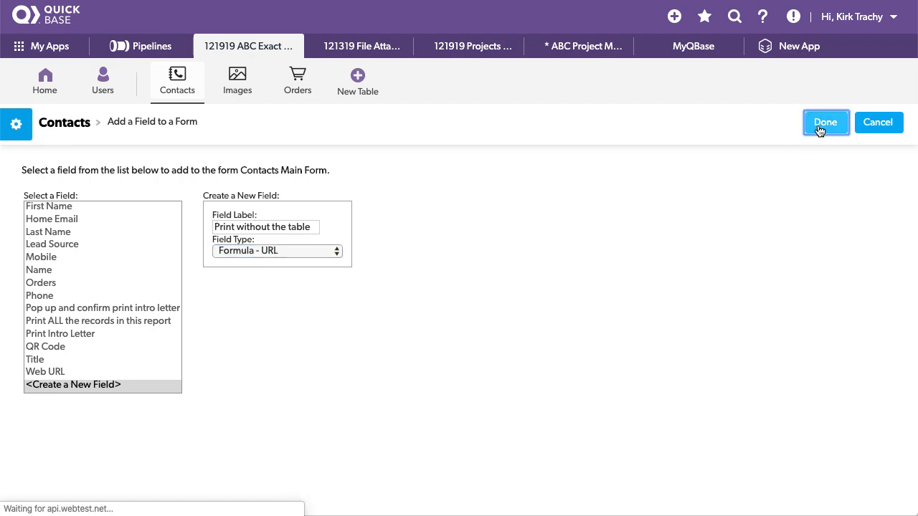
click(826, 122)
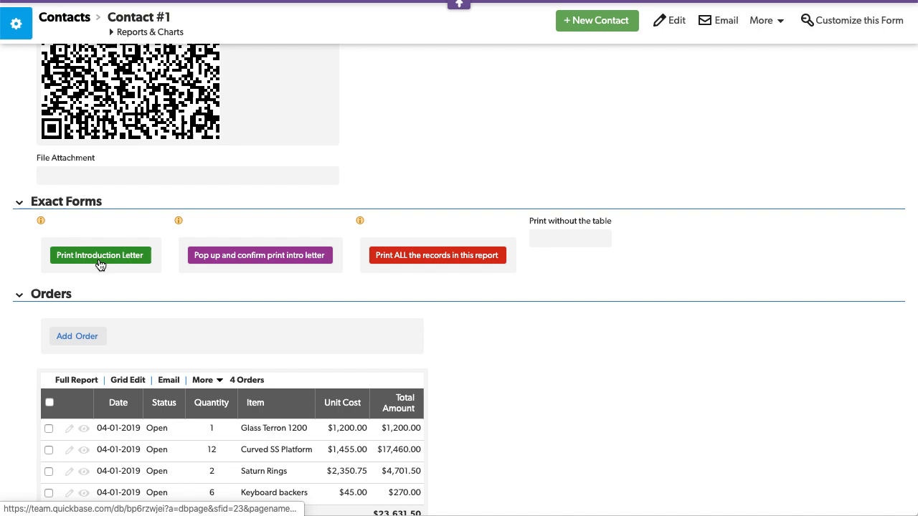
Copy the Print Intro Letter URL formula without saving, then open Print without the table's options.
click(100, 255)
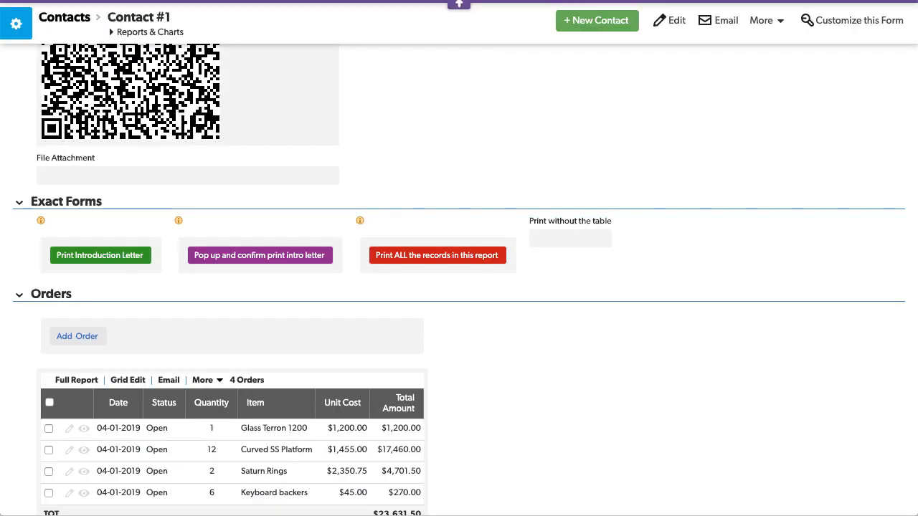
mouse_move(91, 245)
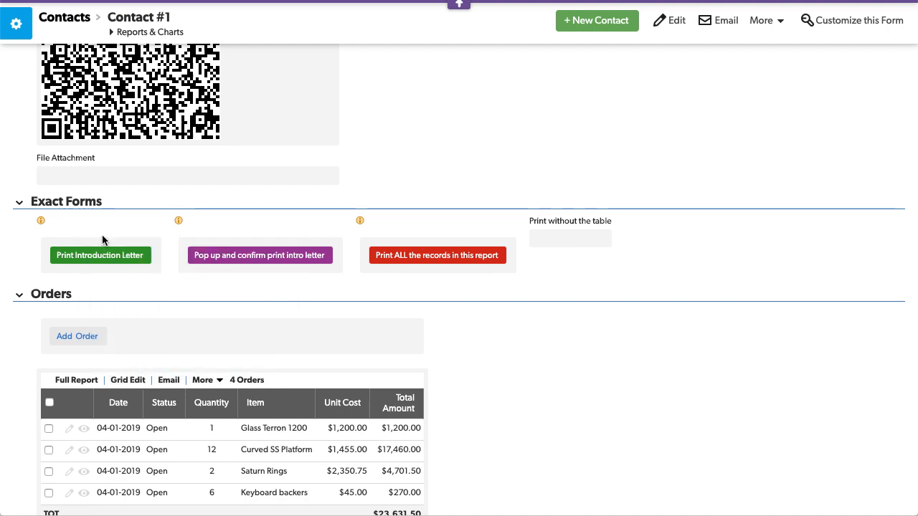
right_click(100, 255)
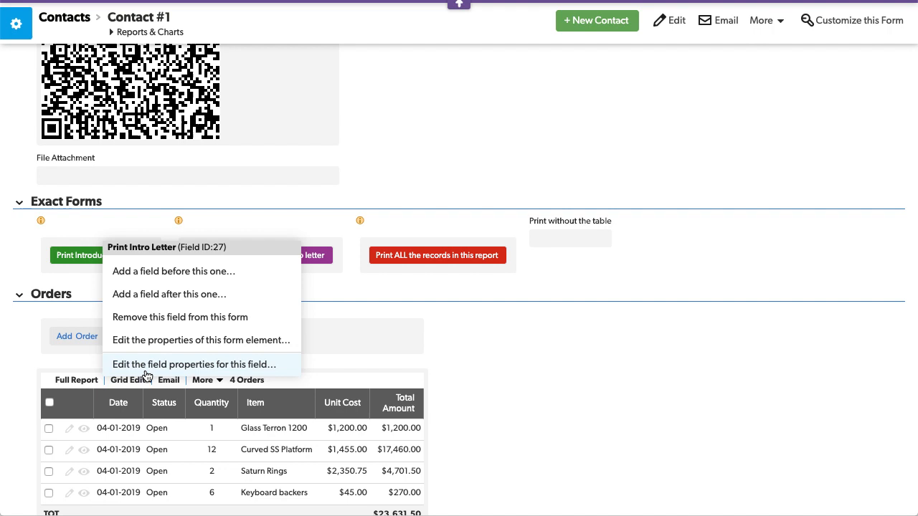
click(193, 364)
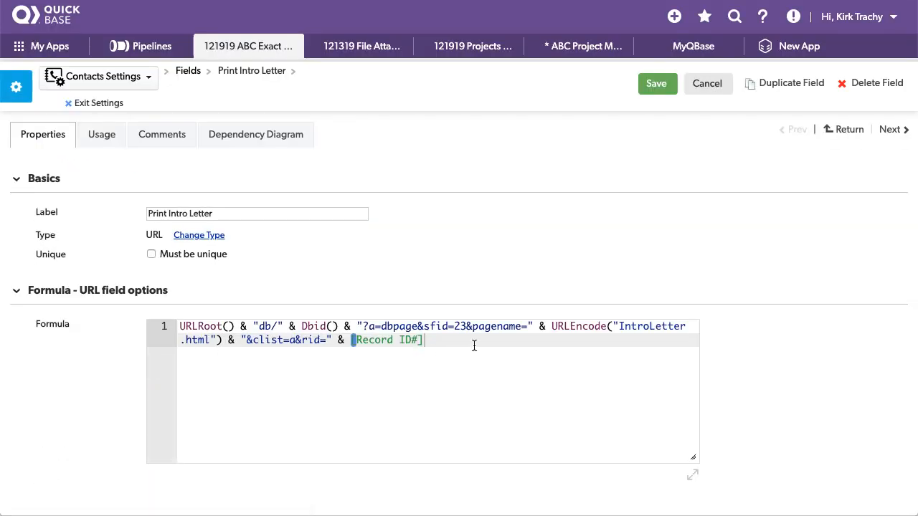
key(ctrl+a)
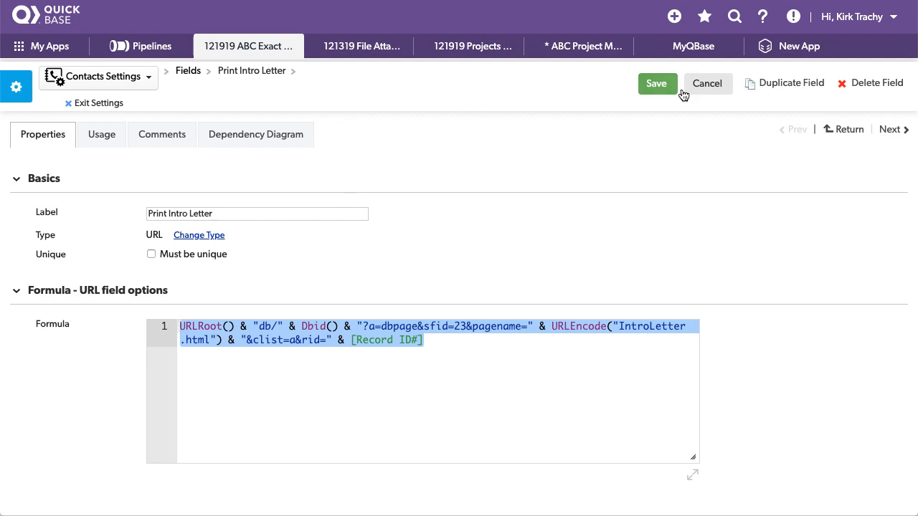
click(656, 83)
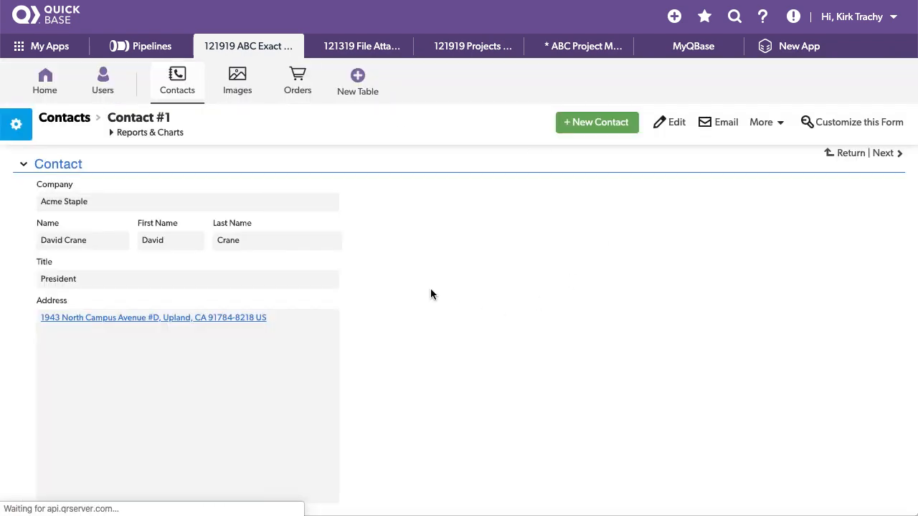
scroll(down, 3)
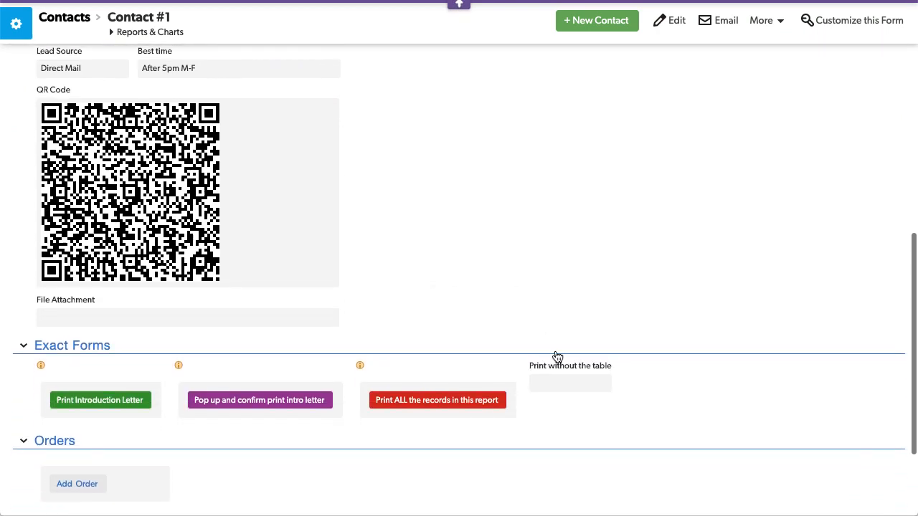
click(570, 365)
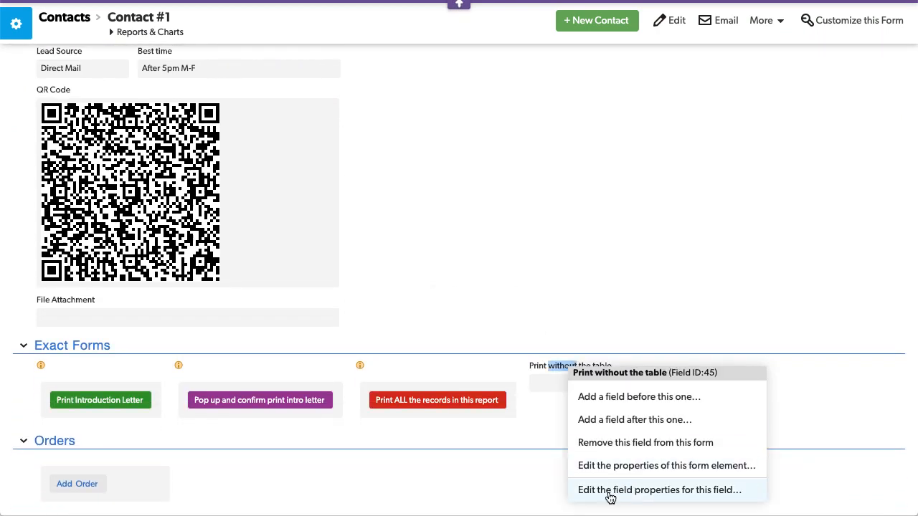
Paste the intro letter URL formula into Print without the table, changing the page to IntroLetter2.html.
click(659, 490)
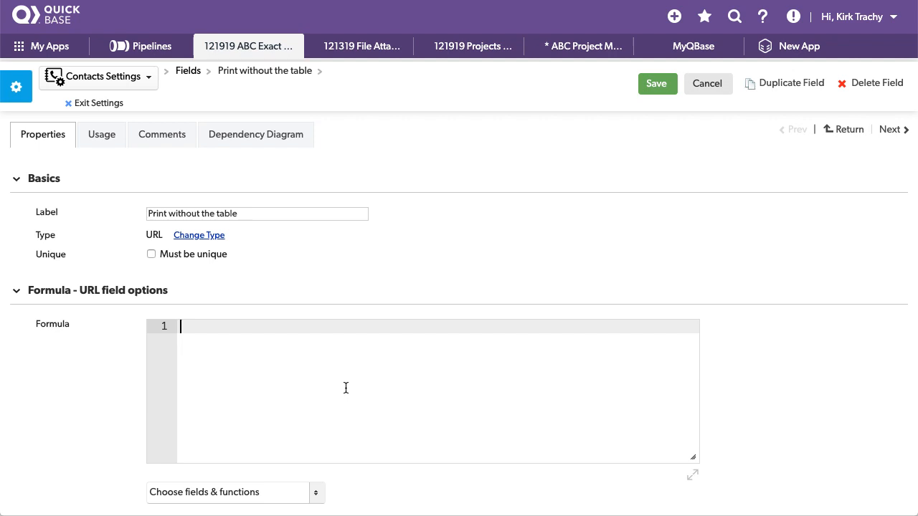
text(URLRoot() & "db/" & Dbid() & "?a=dbpage&sfid=23&pagename=" & URLEncode("IntroLetter.html") & "&clist=a&rid=" & [Record ID#])
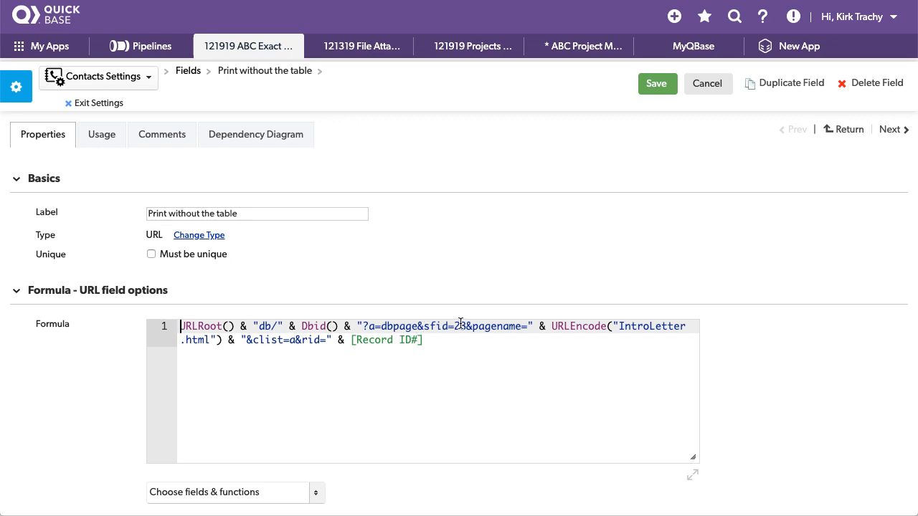
double_click(502, 326)
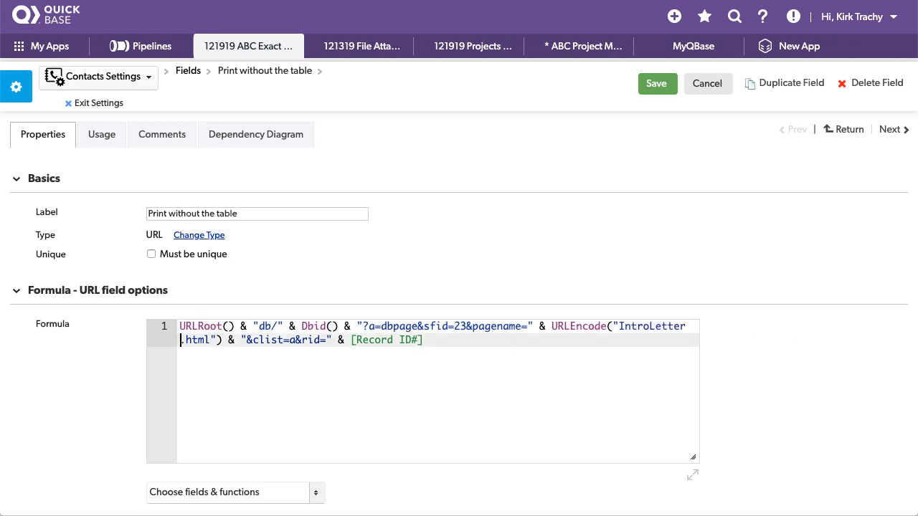
text(2)
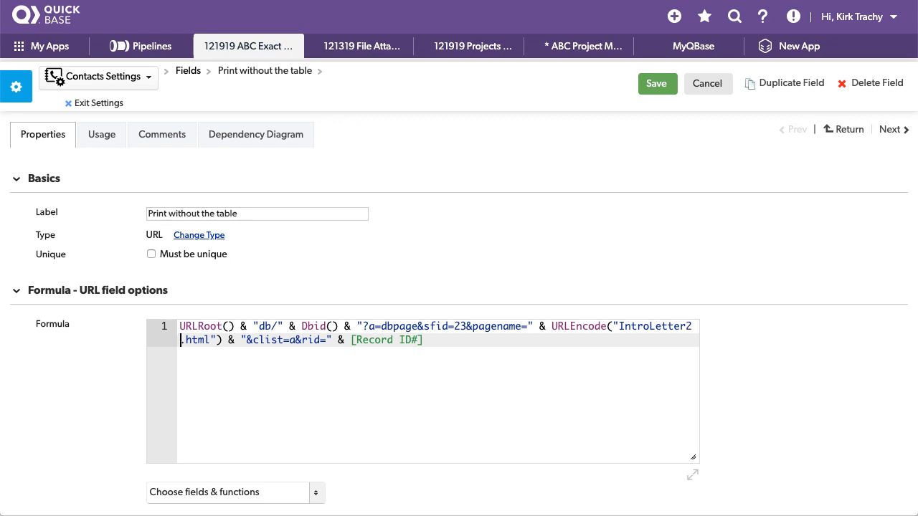
mouse_move(461, 337)
text(If()
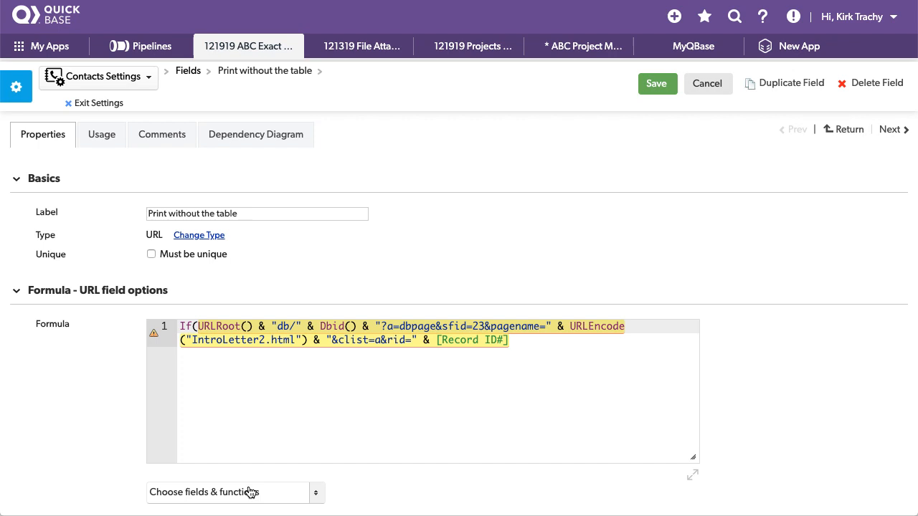
Wrap the formula in If([# of Orders]=0, IntroLetter2.html, IntroLetter.html) and save.
click(234, 492)
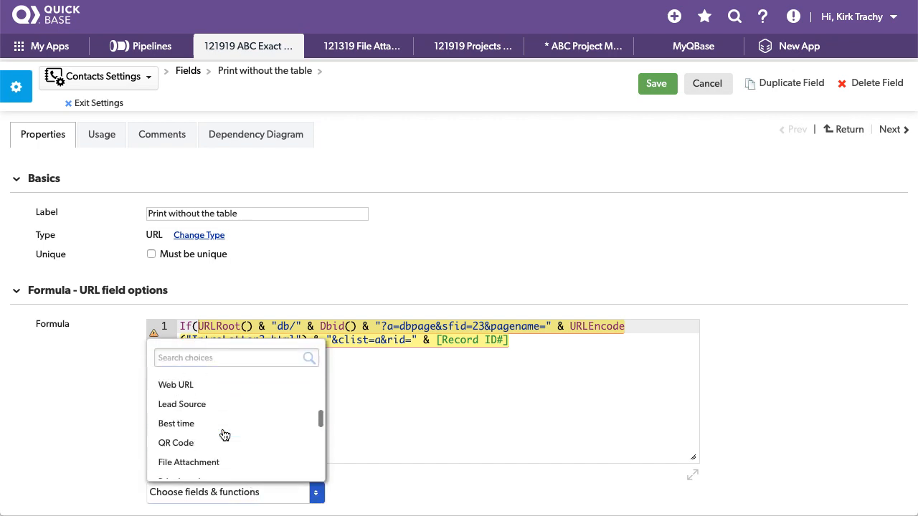
scroll(down, 3)
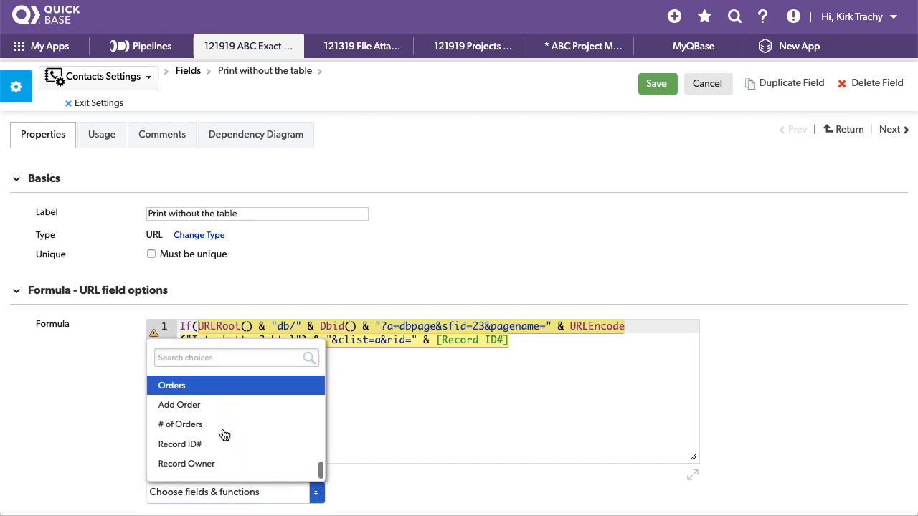
click(181, 424)
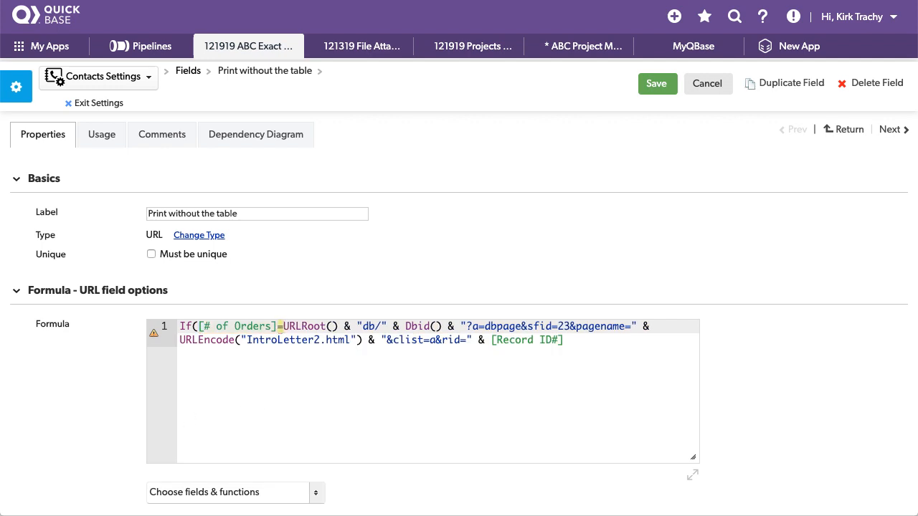
text(0)
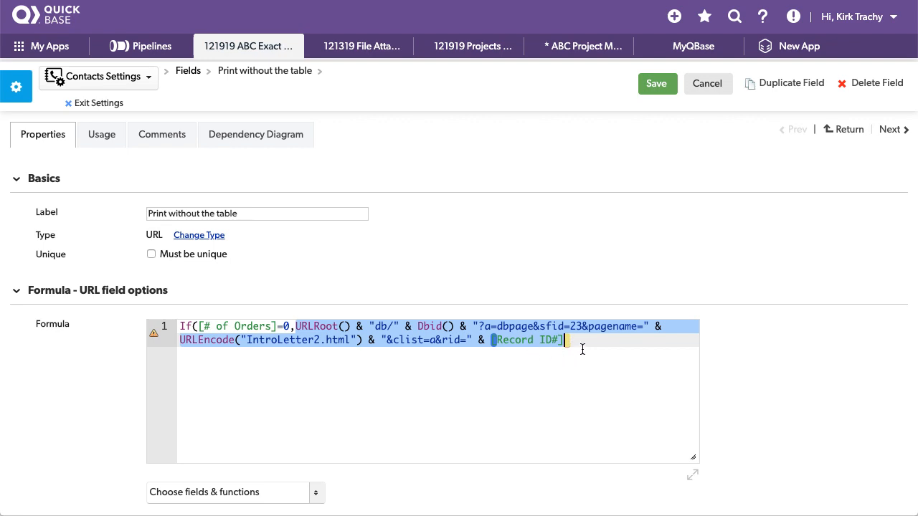
text(,)
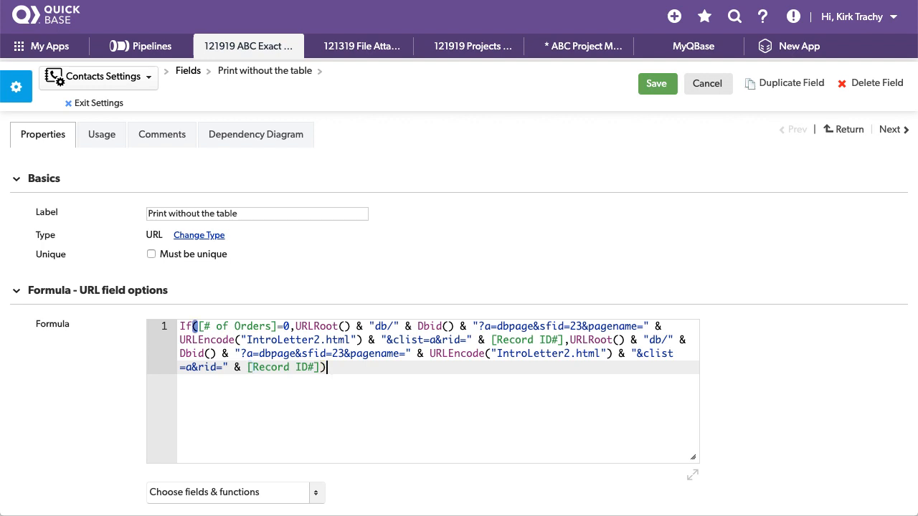
mouse_move(582, 361)
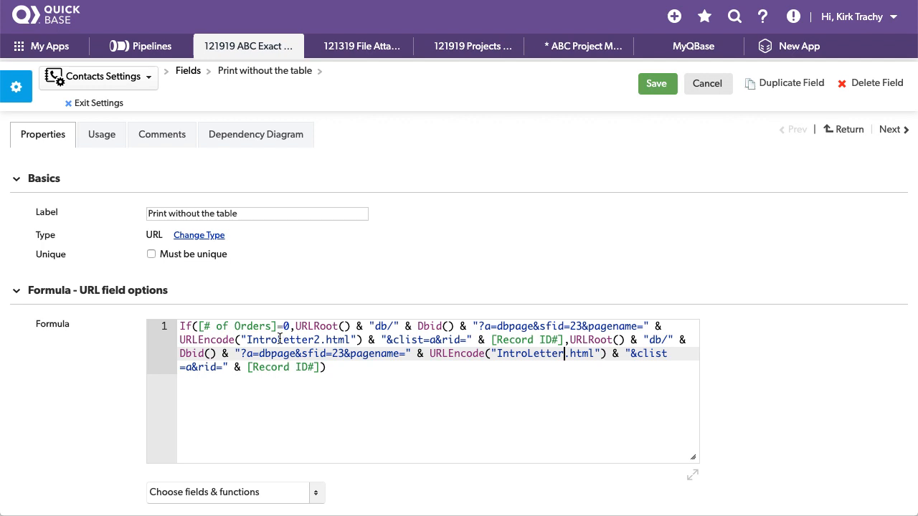
double_click(309, 340)
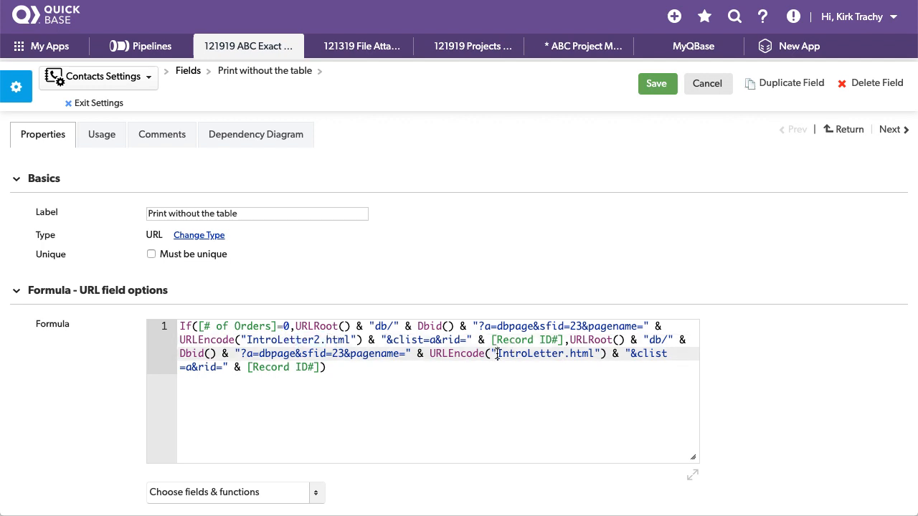
double_click(545, 353)
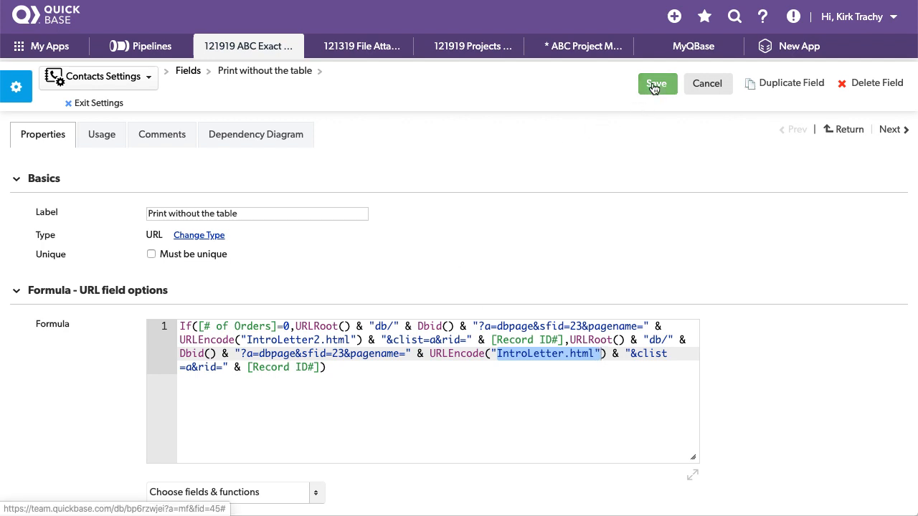
click(656, 83)
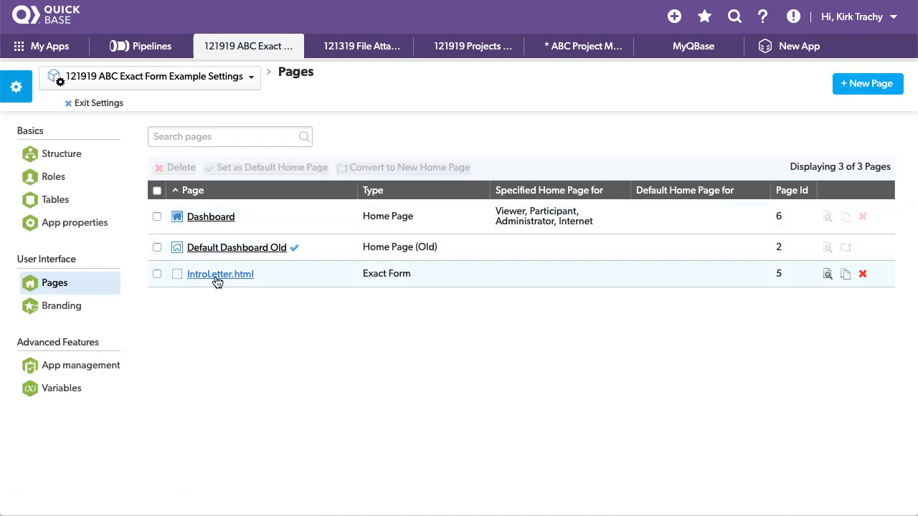
mouse_move(846, 279)
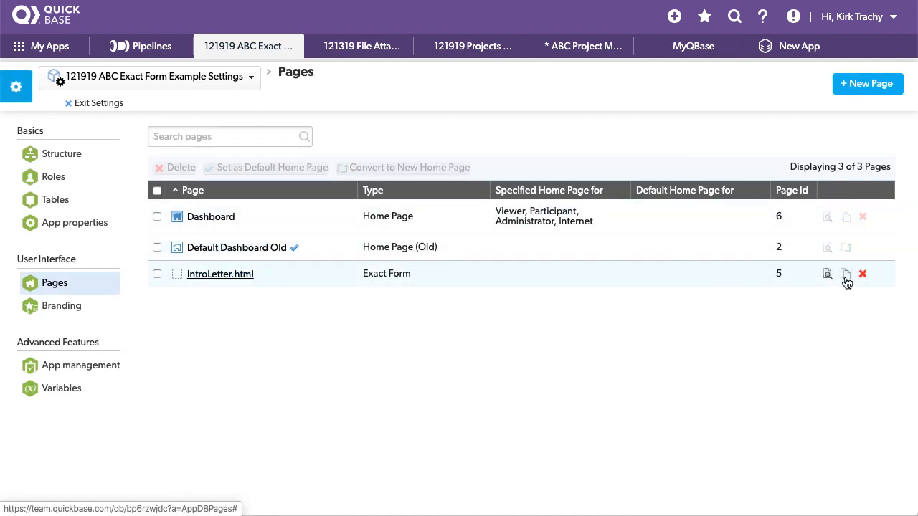
Copy IntroLetter.html as IntroLetter2.html, delete its orders table block, and save it.
click(844, 274)
text(IntroLetter2.html)
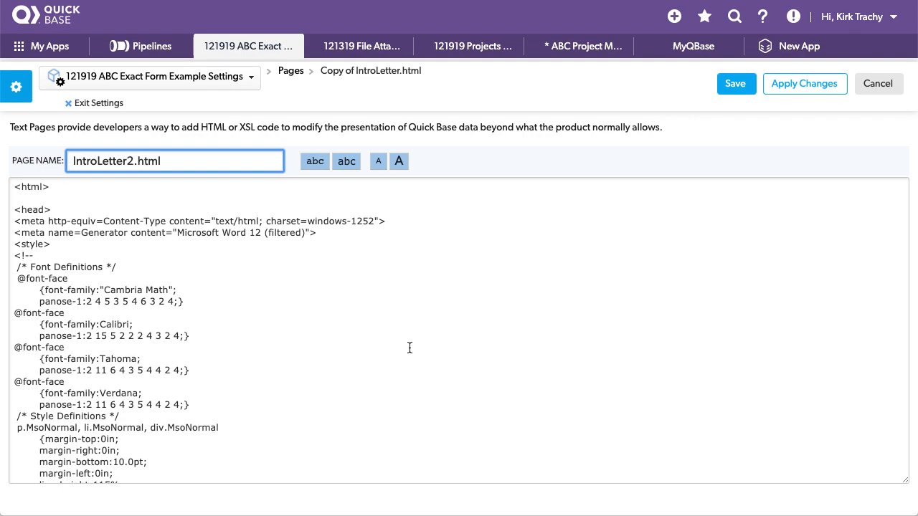
scroll(down, 3)
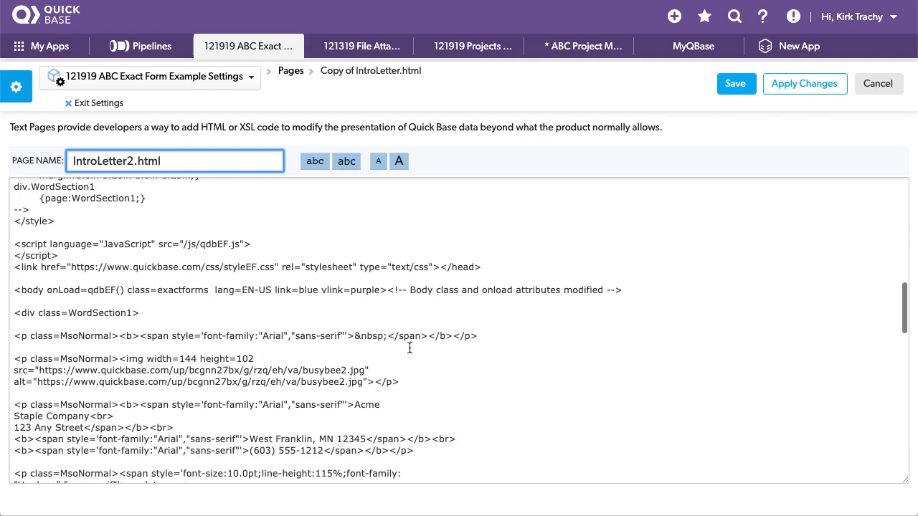
scroll(down, 3)
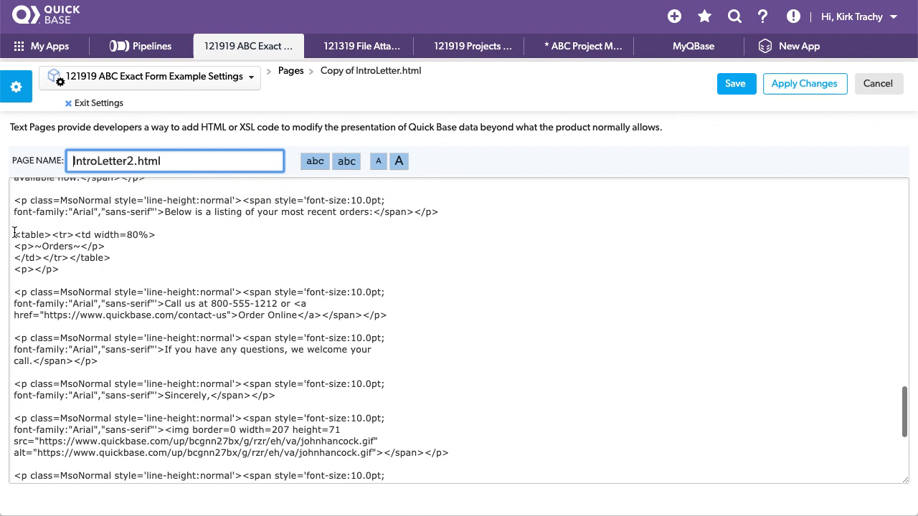
drag(14, 235, 111, 258)
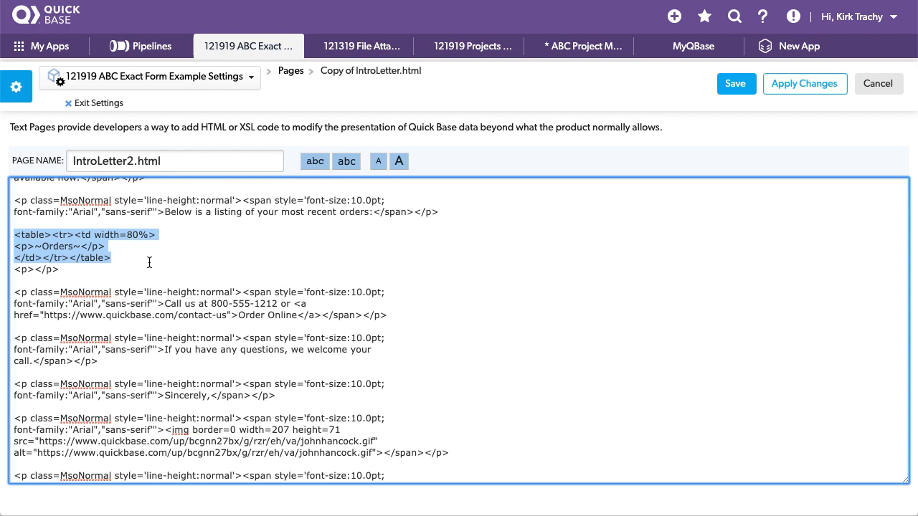
key(Delete)
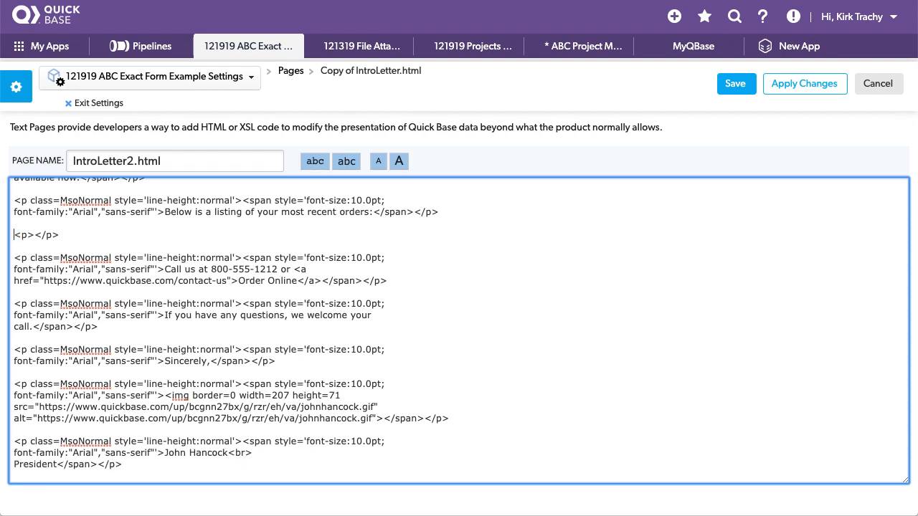
click(736, 83)
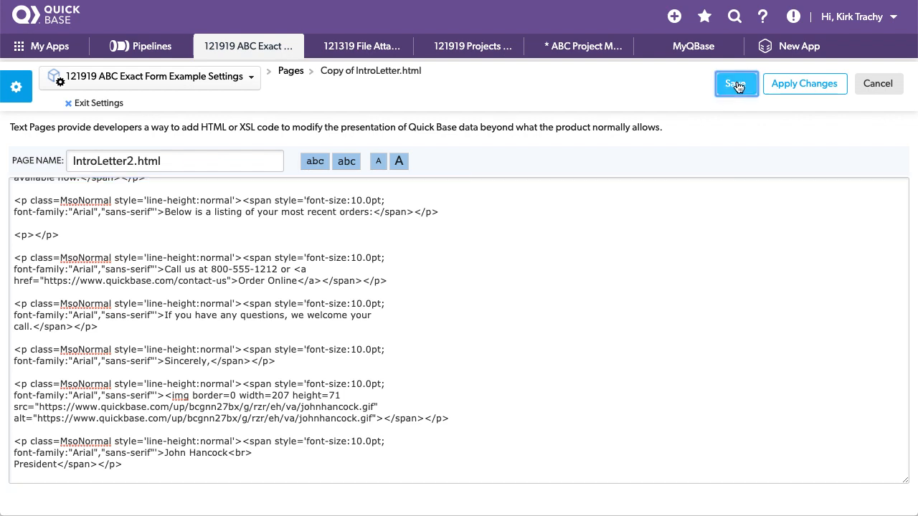
click(736, 83)
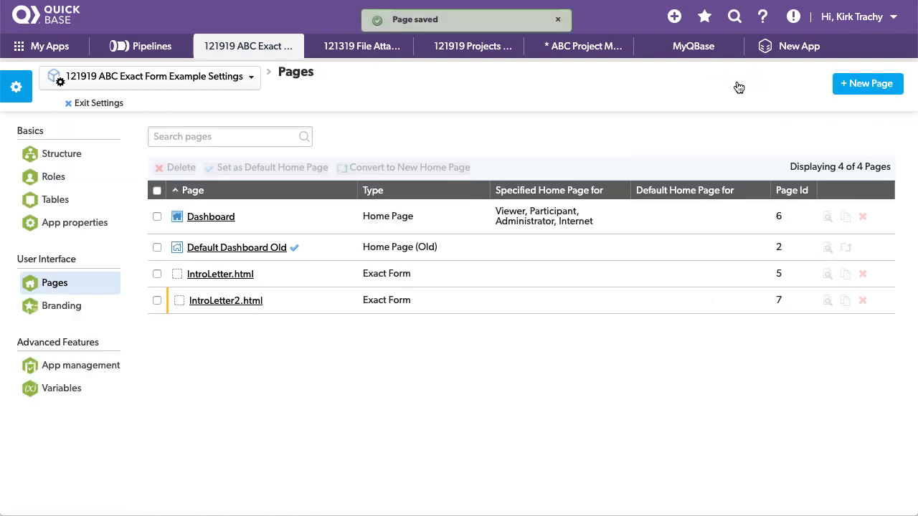
mouse_move(220, 274)
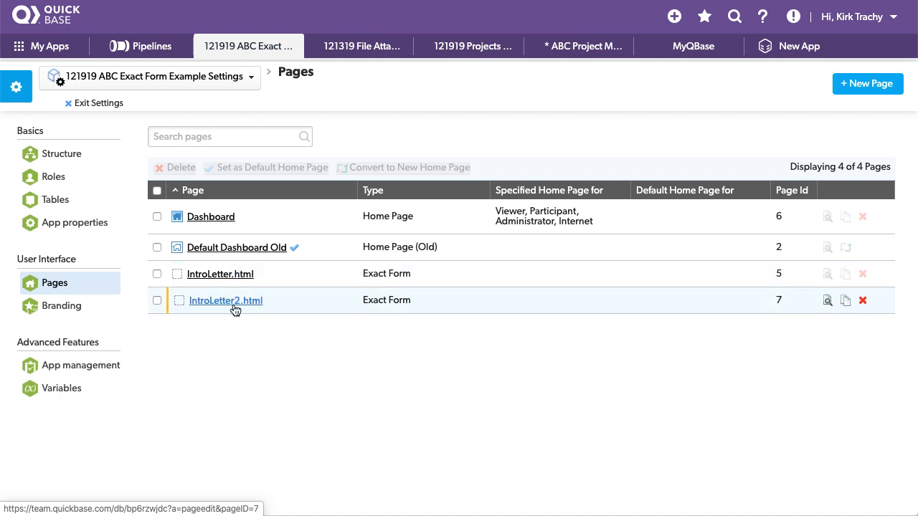
mouse_move(97, 105)
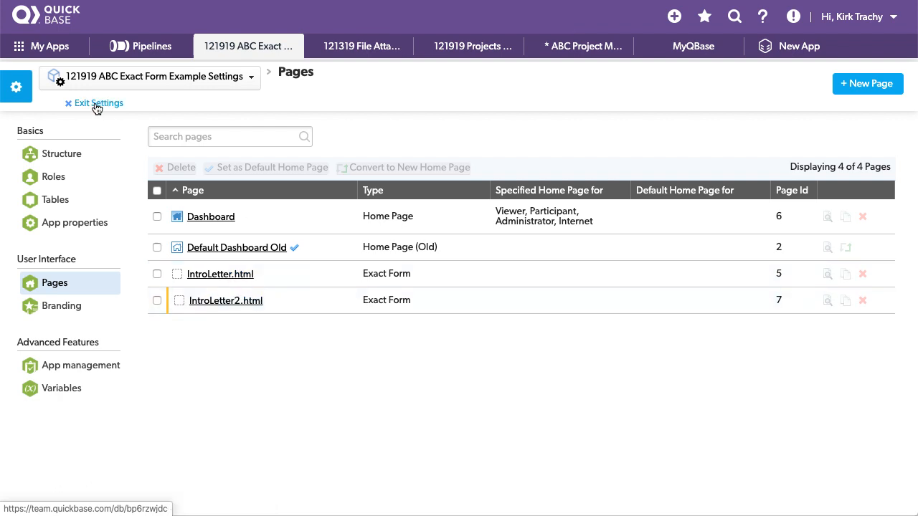
click(98, 103)
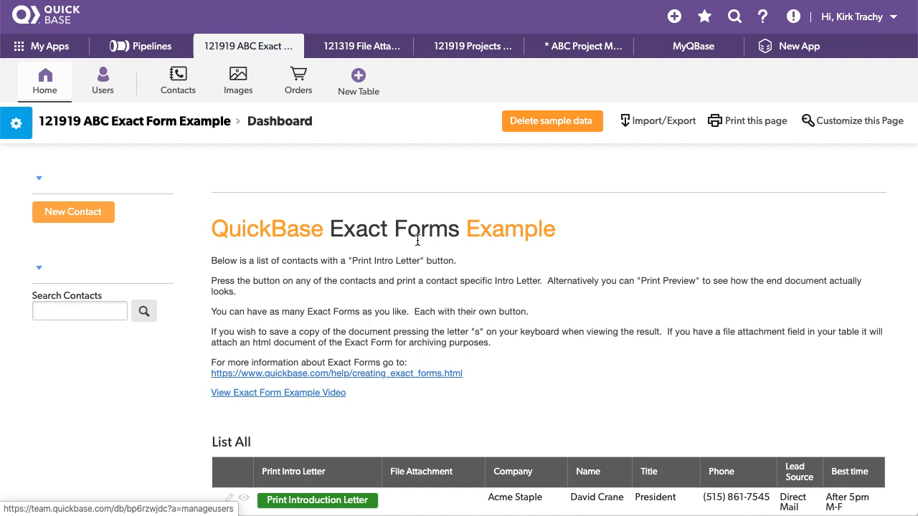
Customize List All to add the Print without the table column after Print Intro Letter, and save.
scroll(down, 3)
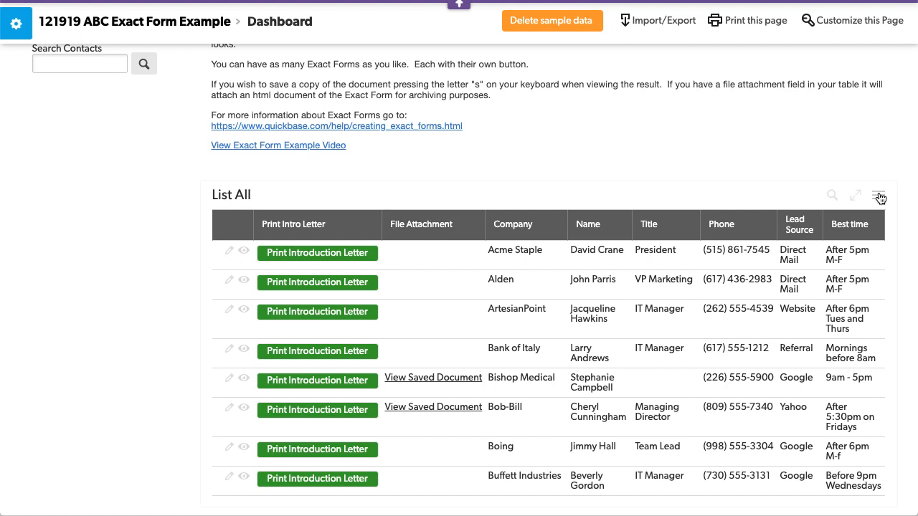
click(878, 195)
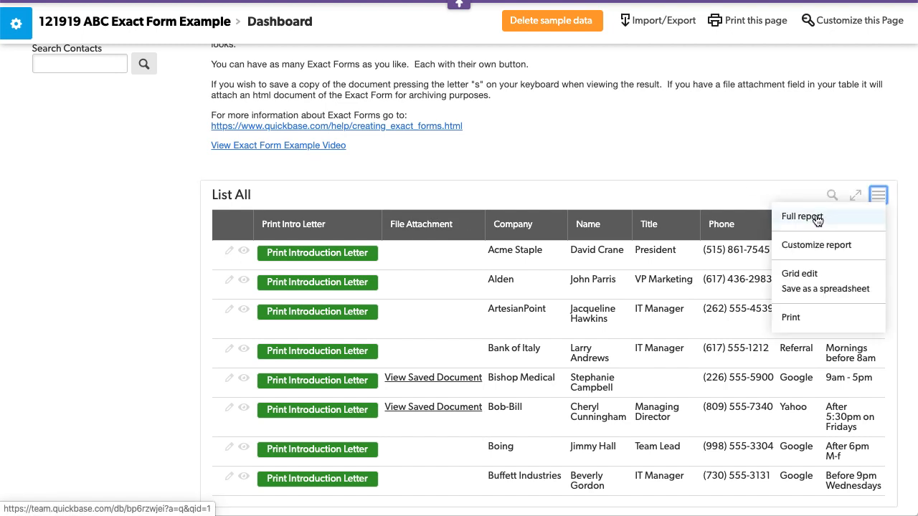
click(817, 245)
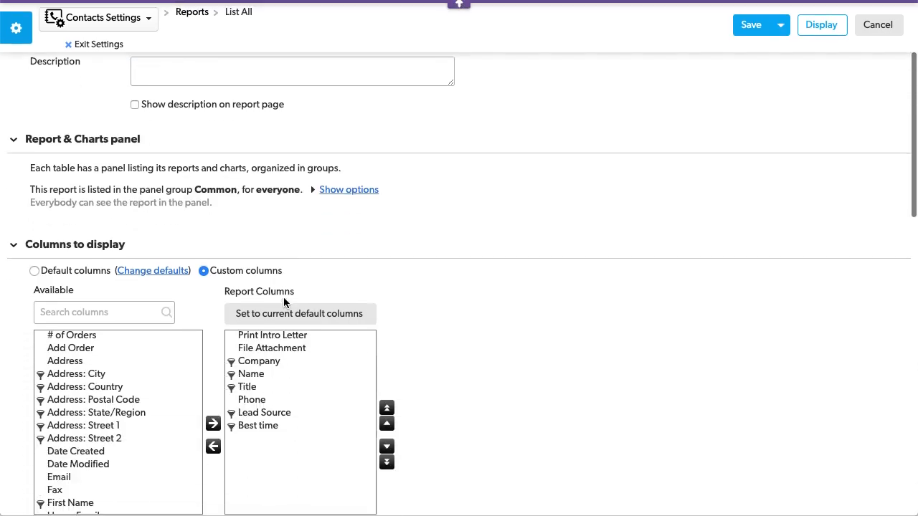
scroll(down, 3)
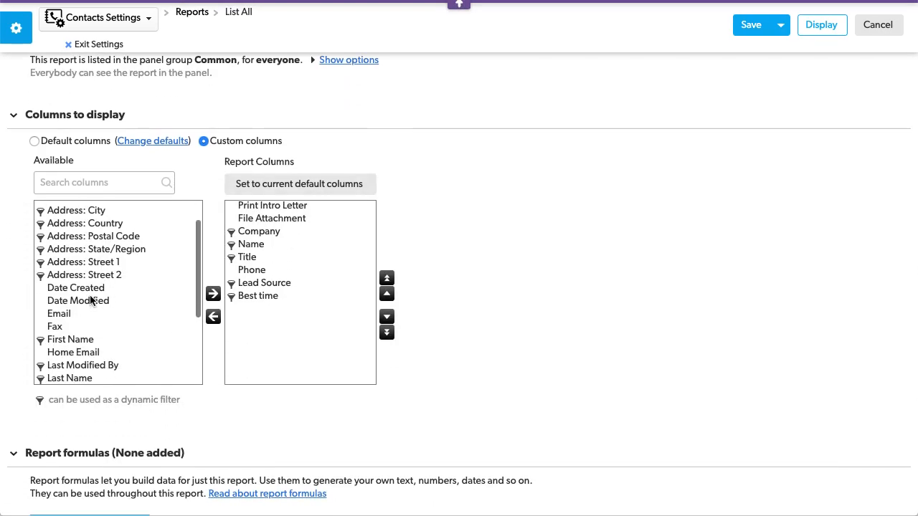
scroll(down, 3)
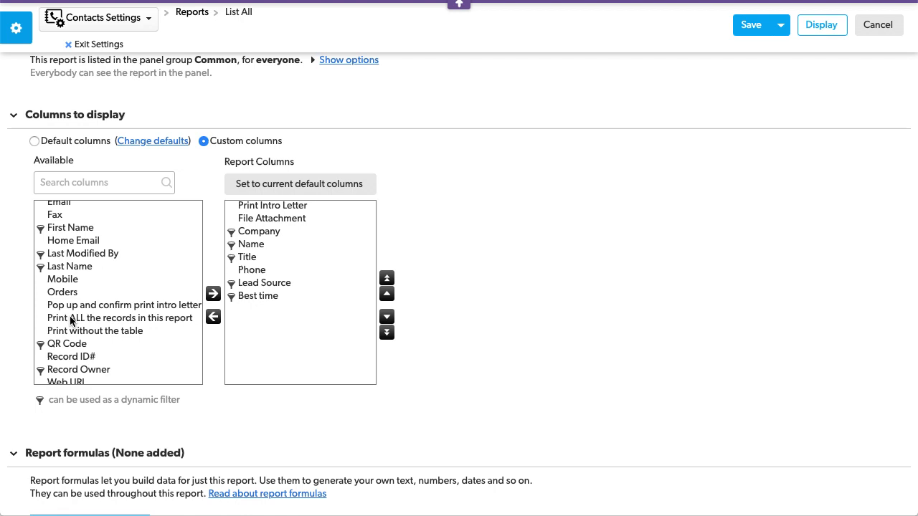
click(95, 330)
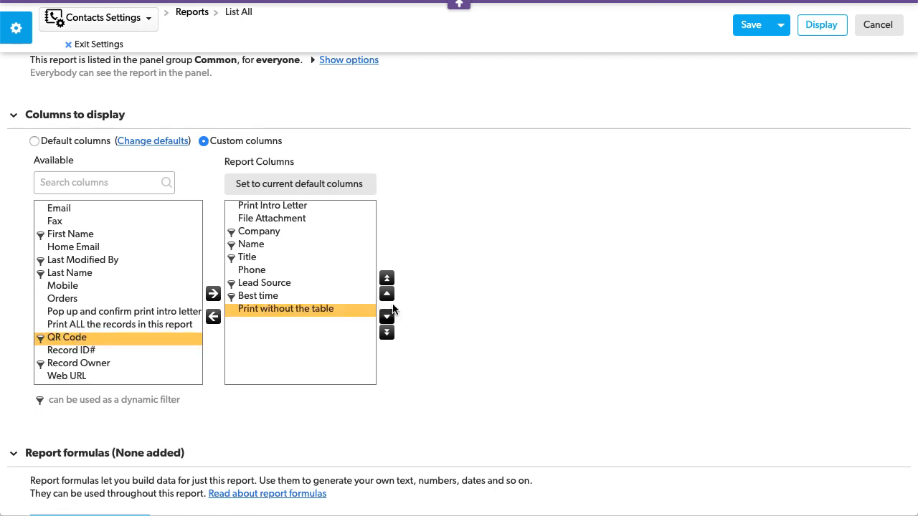
click(387, 294)
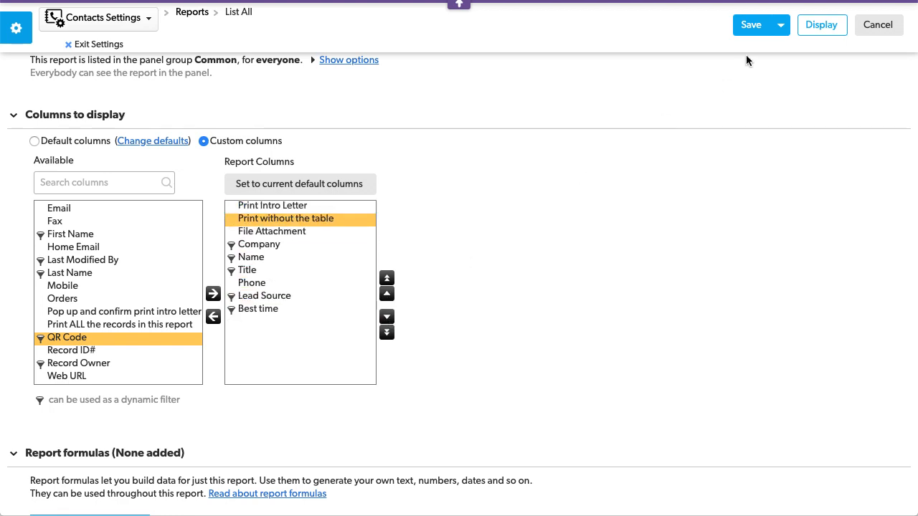
click(751, 24)
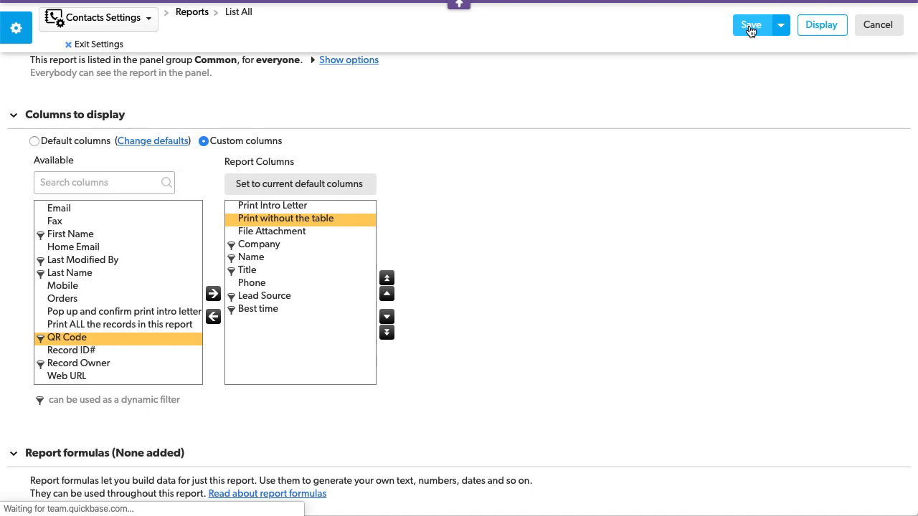
click(751, 24)
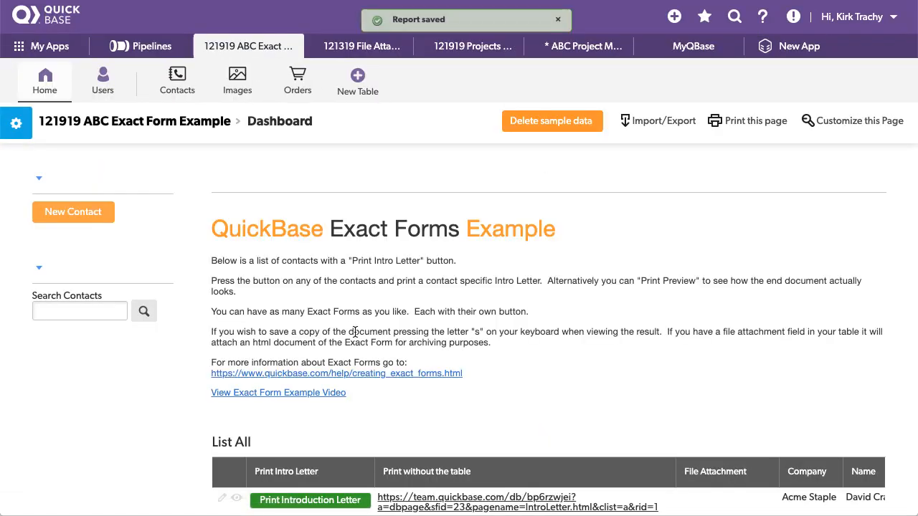
Scroll the List All report and open the Print without the table column header's dropdown.
scroll(down, 3)
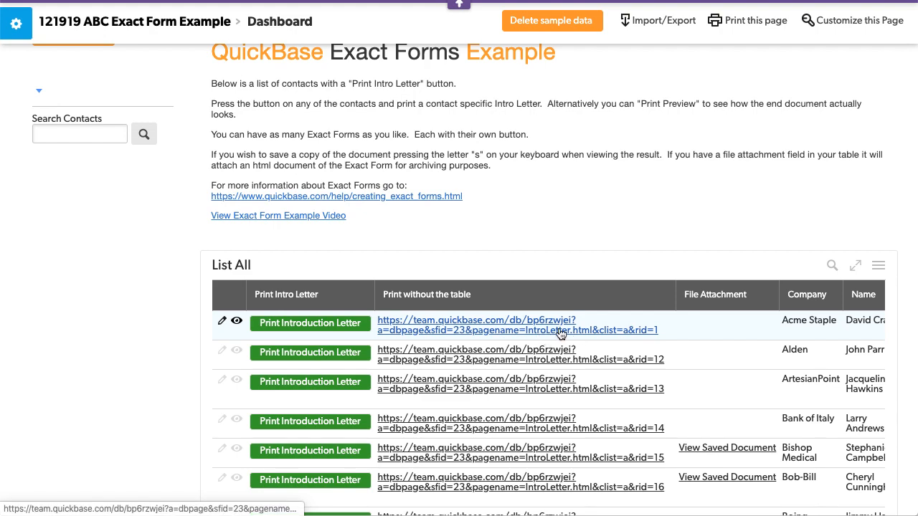
mouse_move(566, 335)
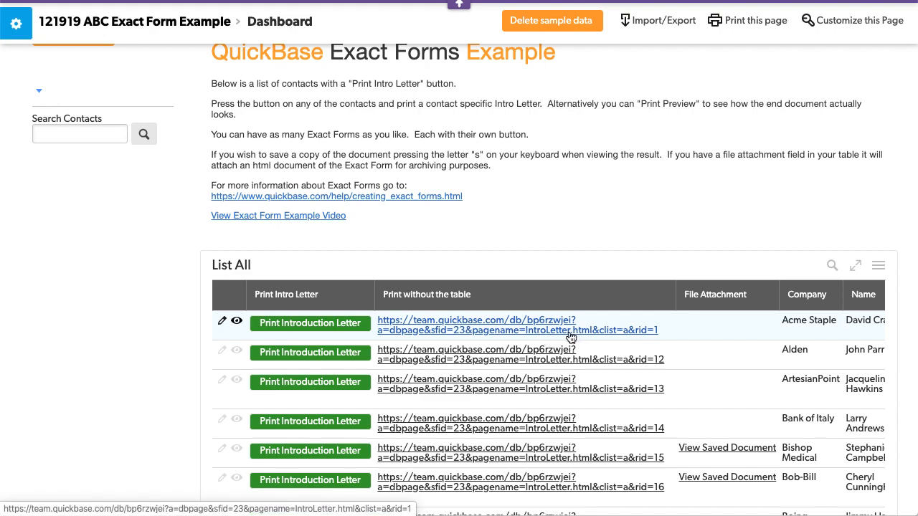
scroll(down, 3)
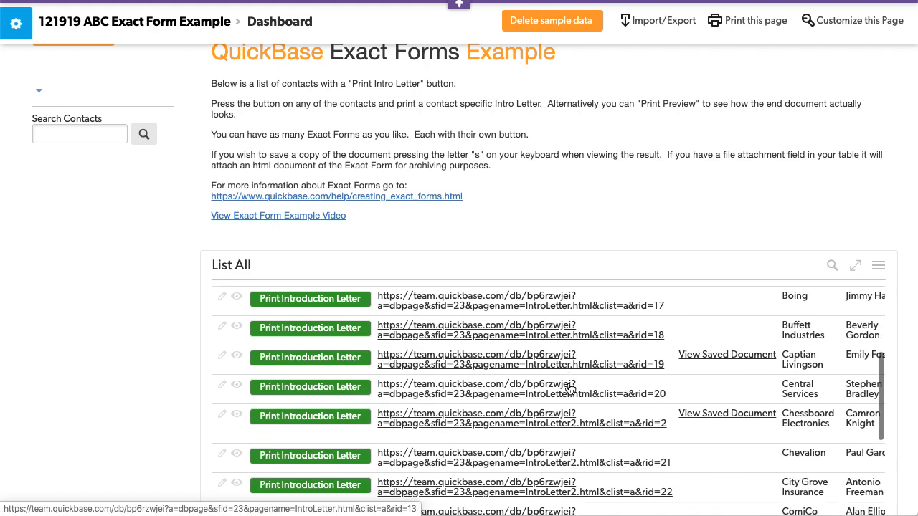
scroll(down, 3)
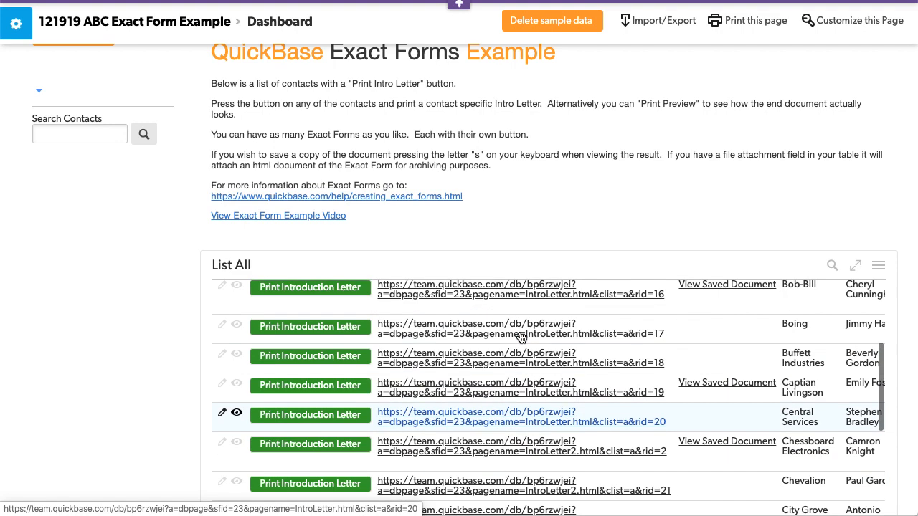
click(662, 295)
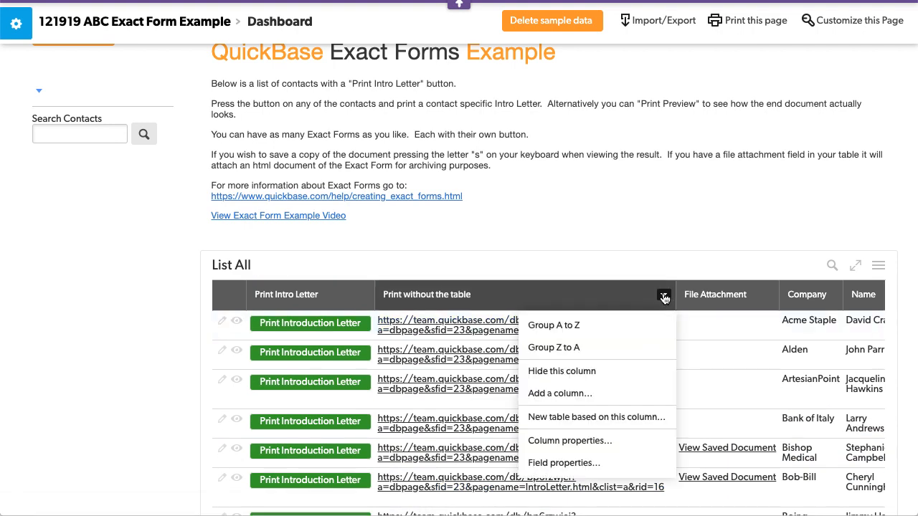
mouse_move(564, 463)
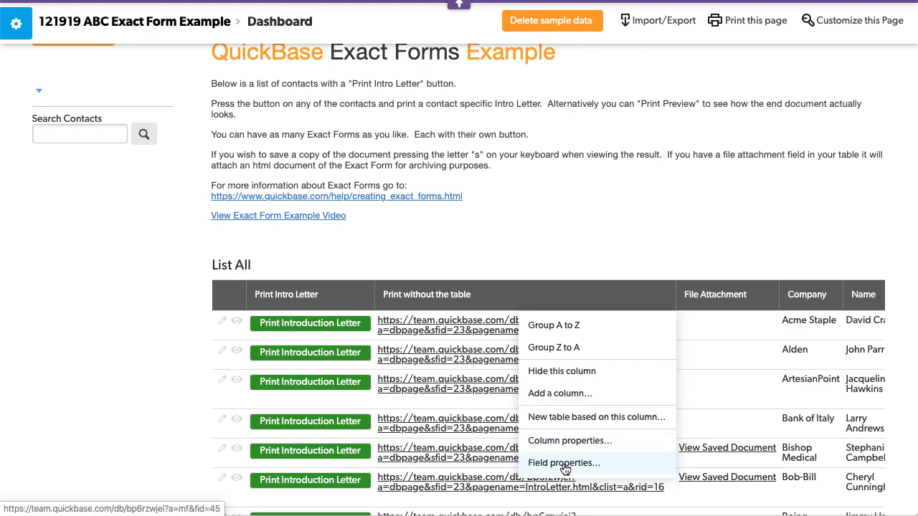
Set the Print without the table field's link text to 'Print w or wo table' and save.
click(564, 462)
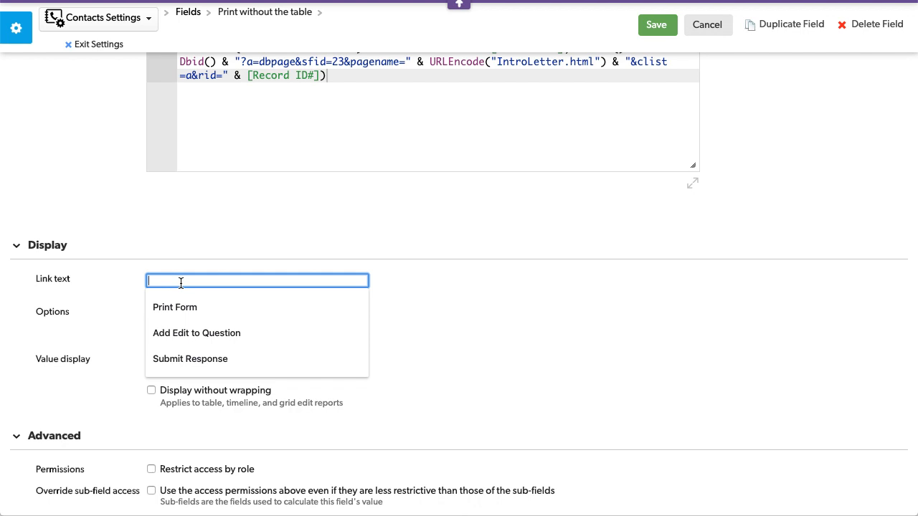
text(Pr)
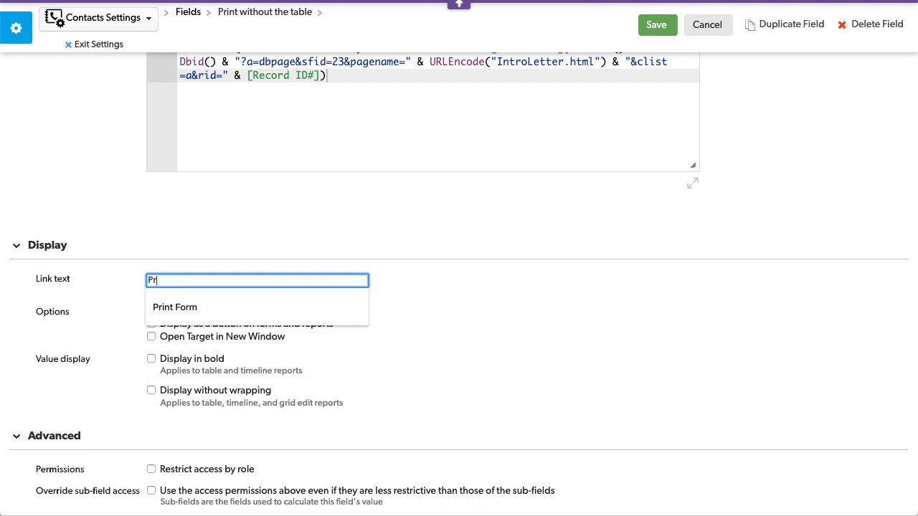
text(int w or)
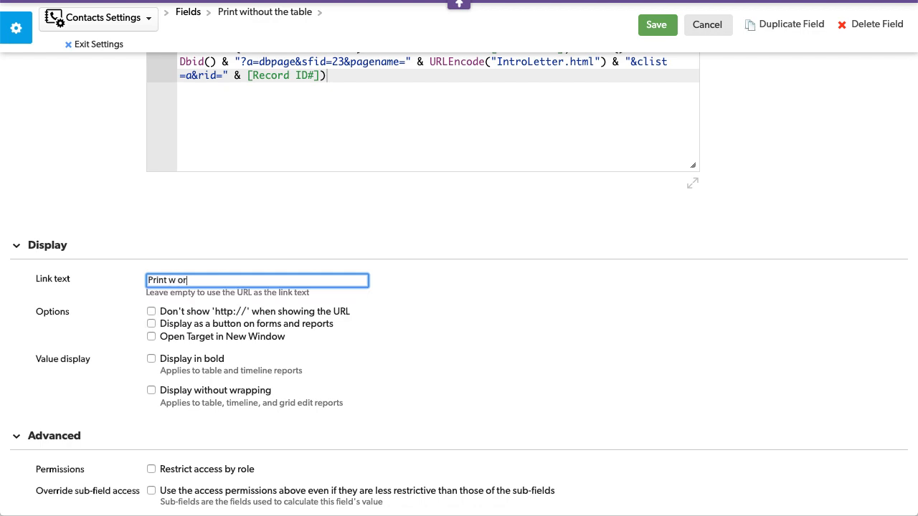
text(wo)
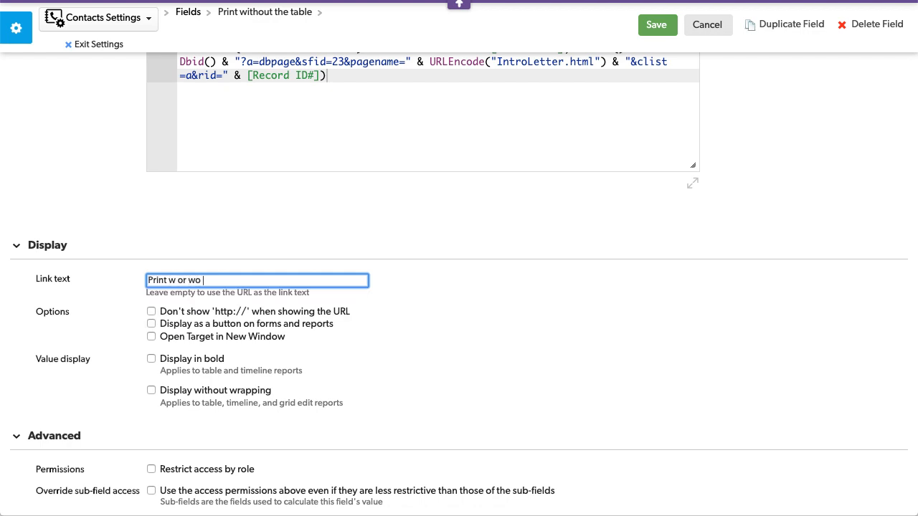
text(table)
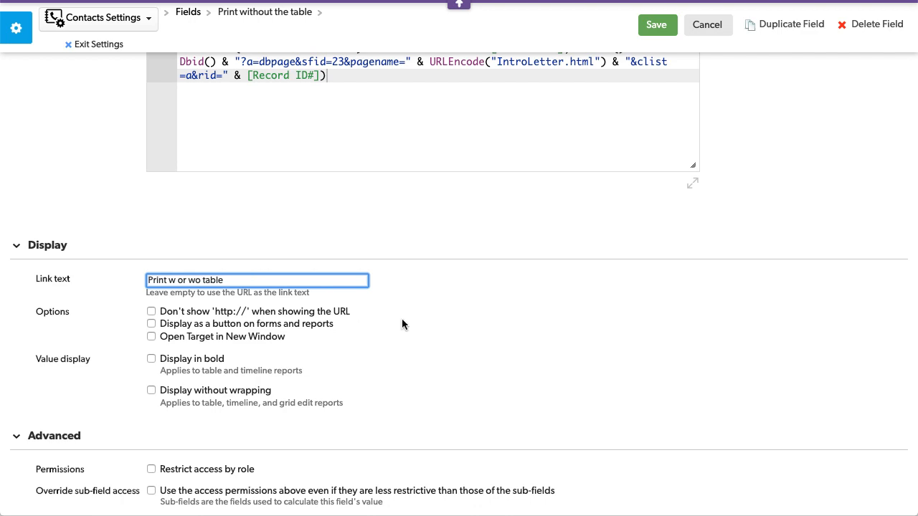
click(656, 24)
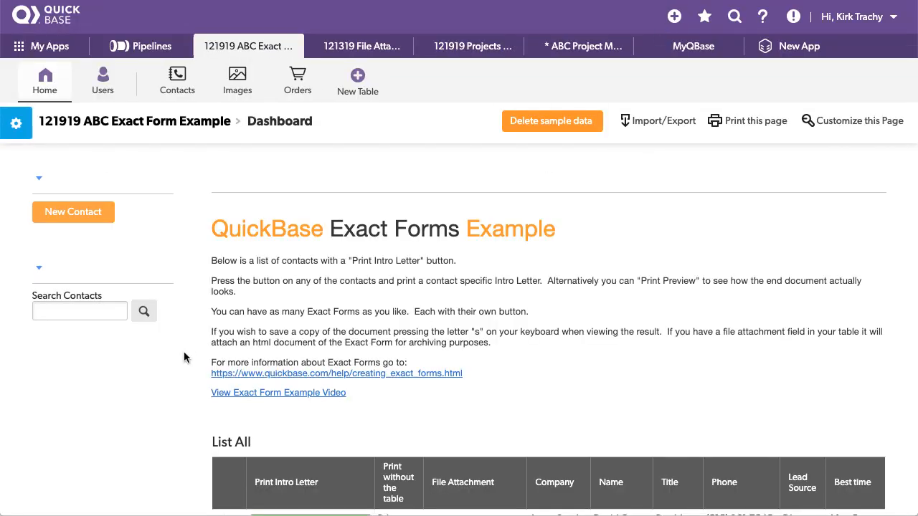
Reopen the 'Print without the table' field properties from the List All report's column menu.
scroll(down, 3)
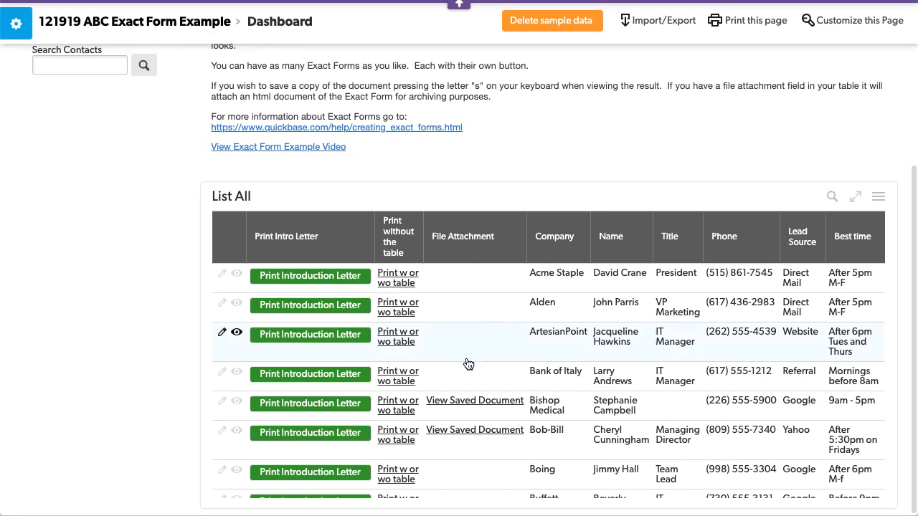
click(412, 222)
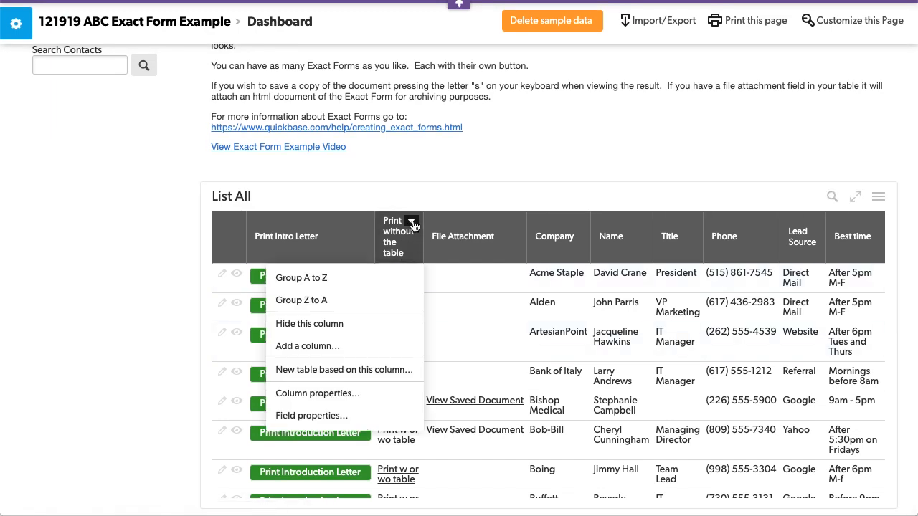
click(310, 416)
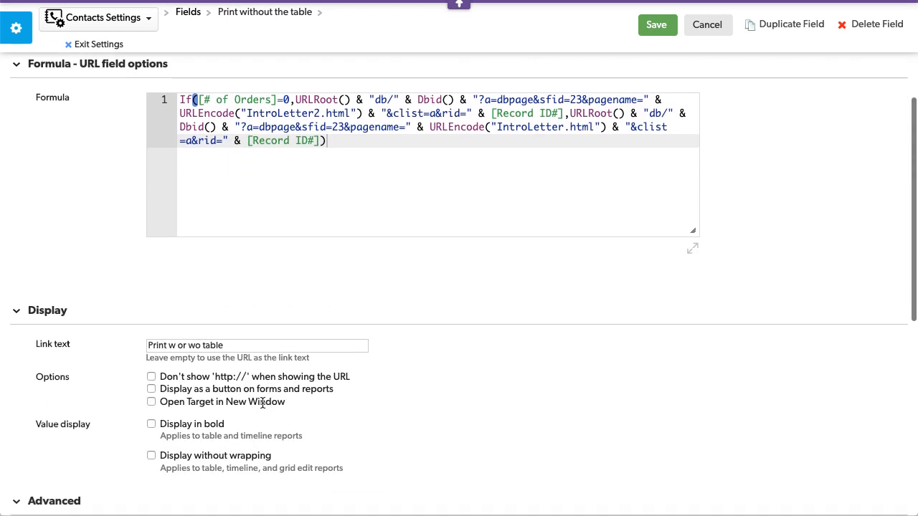
Display 'Print without the table' as a purple button on forms and reports, and save.
click(151, 389)
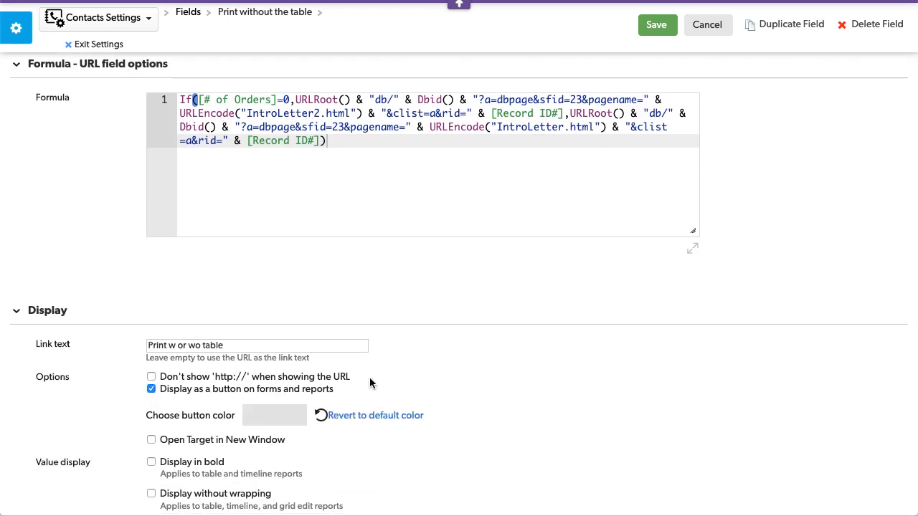
click(274, 415)
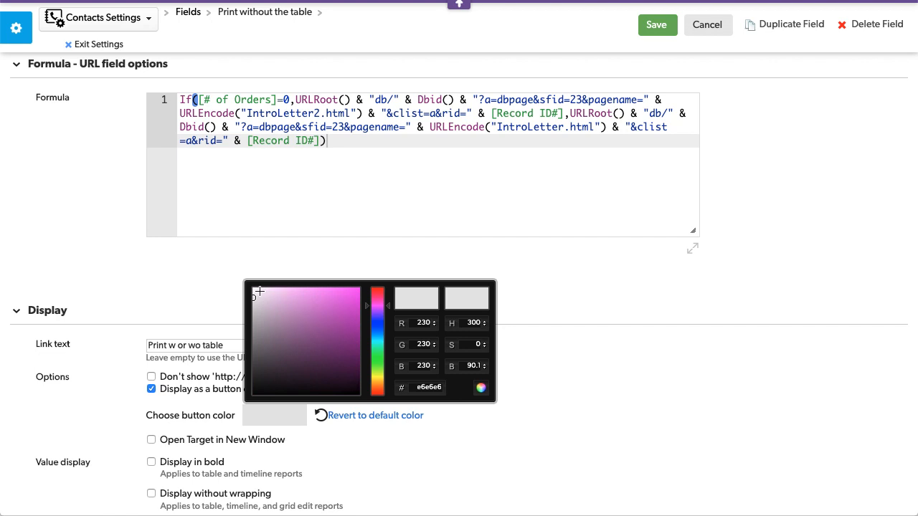
click(342, 311)
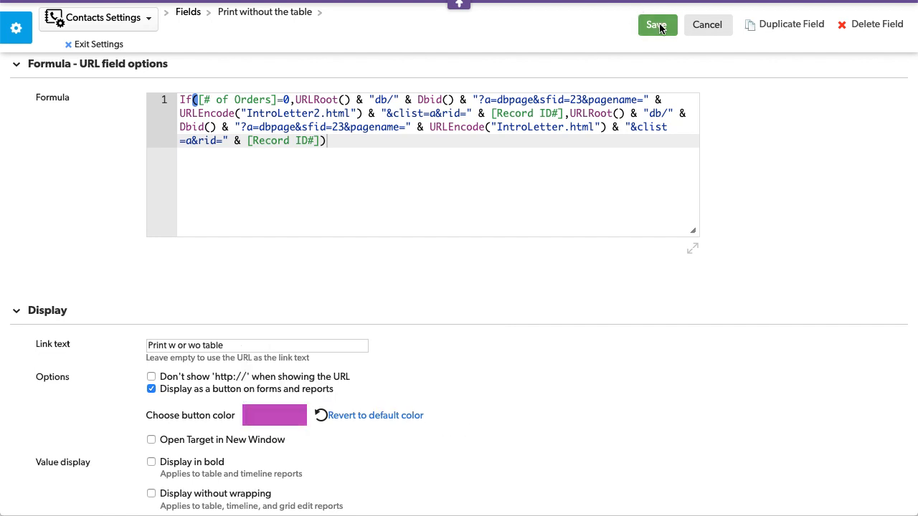
click(656, 24)
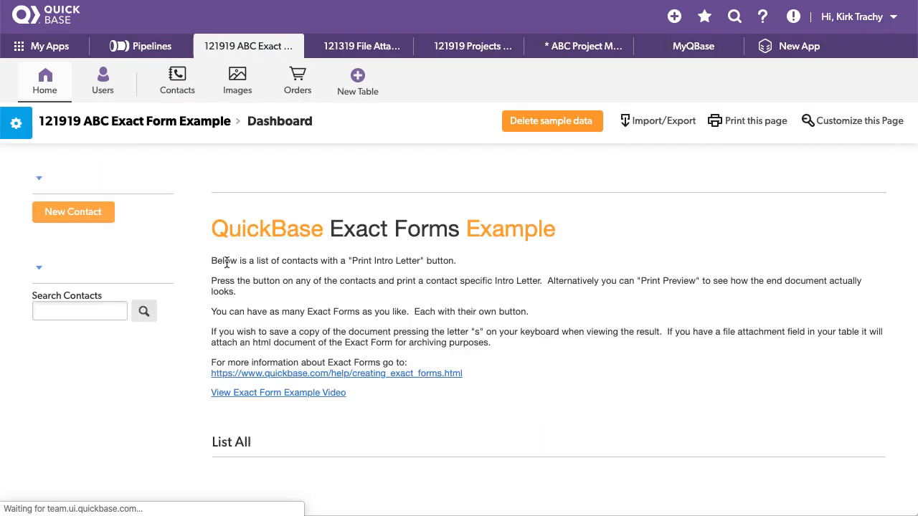
Open Acme Staple's intro letter without the orders table.
scroll(down, 3)
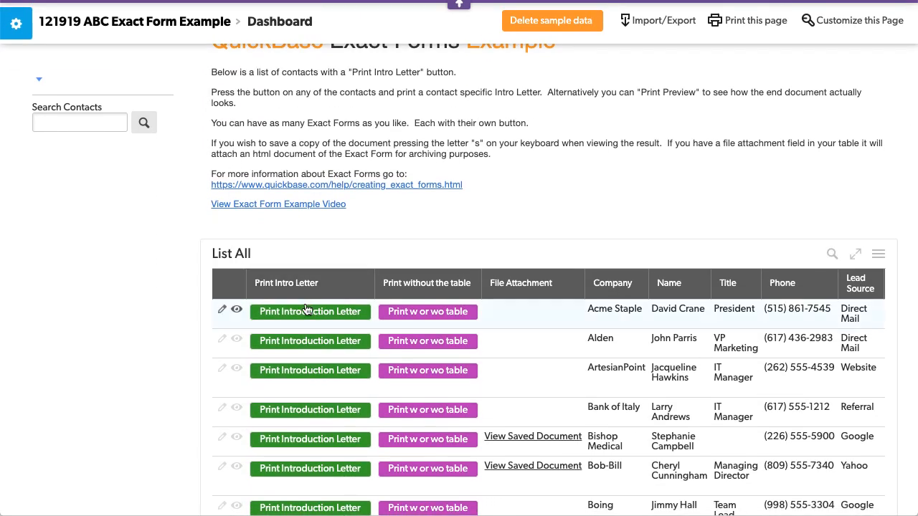
click(311, 311)
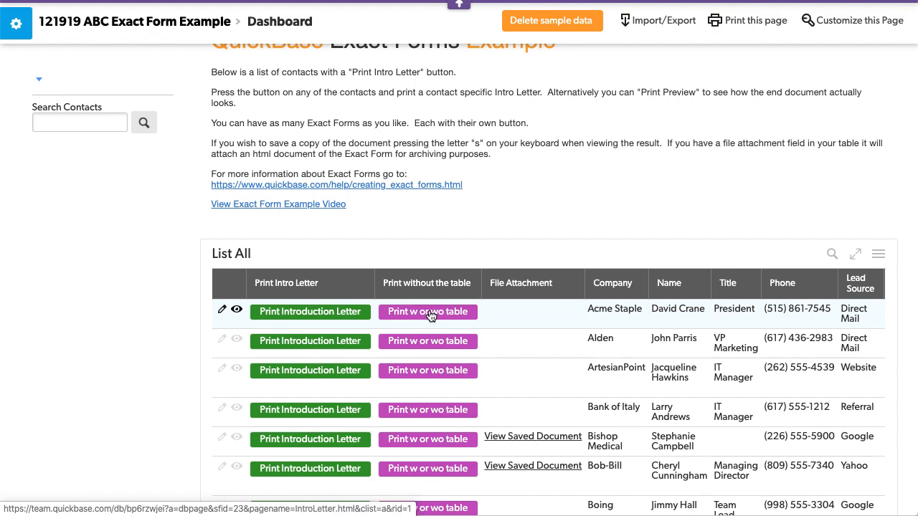
click(427, 311)
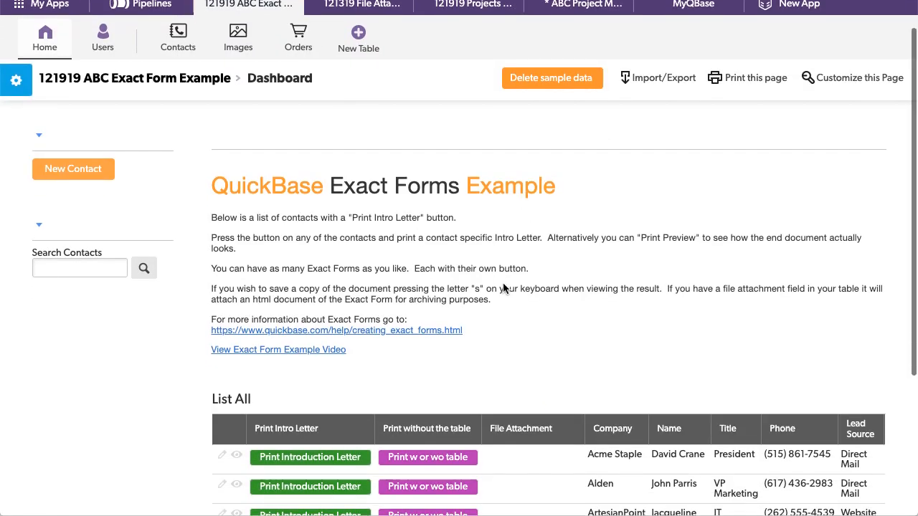
Scroll down and open ComiCo's intro letter without the orders table.
scroll(down, 3)
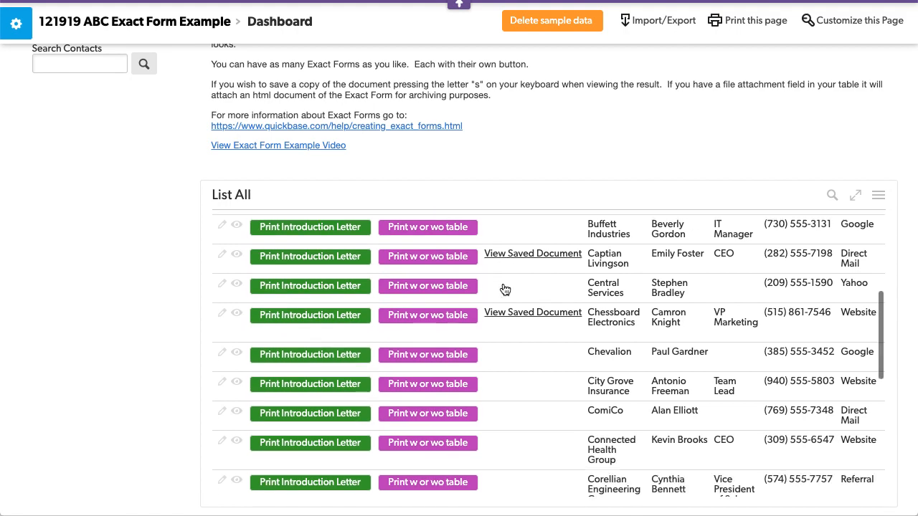
scroll(down, 3)
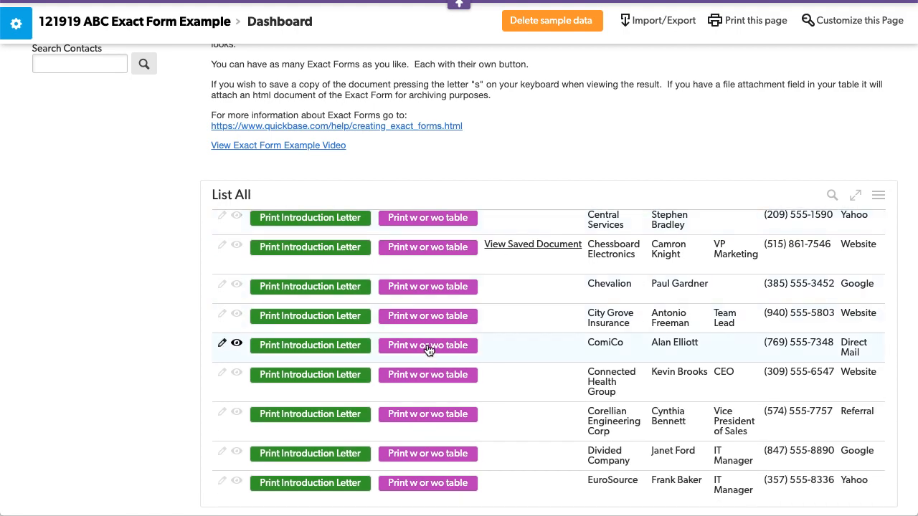
click(427, 345)
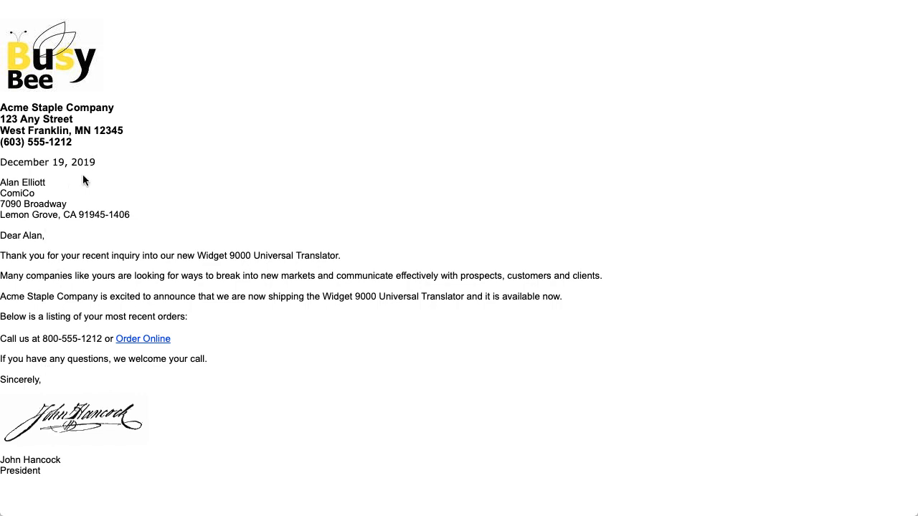
Scroll down the dashboard back to the List All report's purple buttons.
scroll(down, 3)
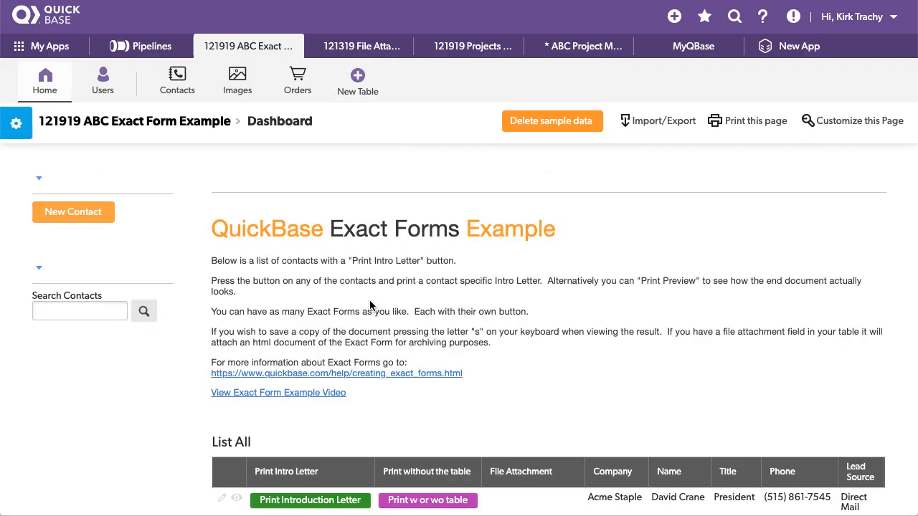
scroll(down, 3)
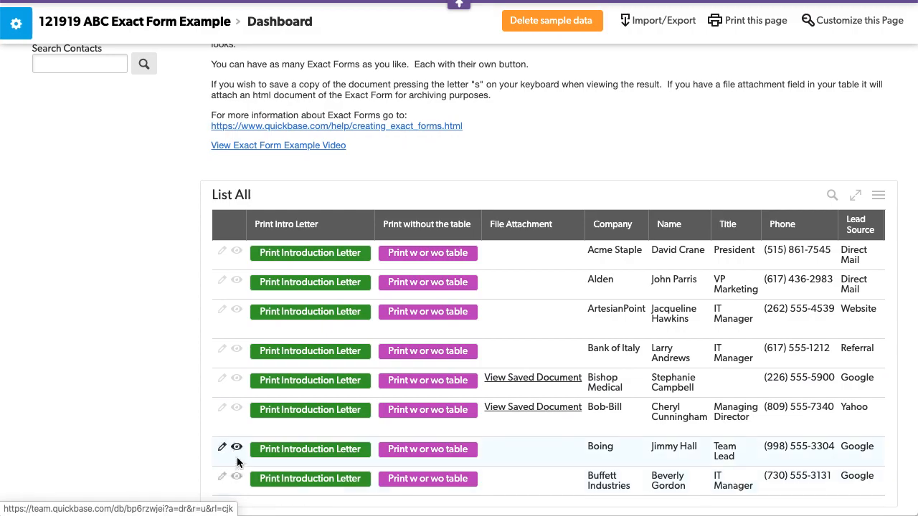
click(237, 447)
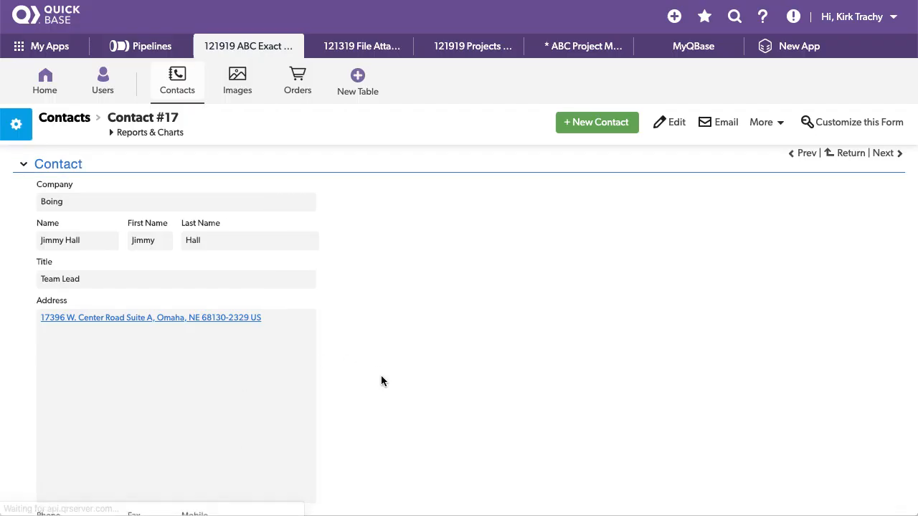
scroll(down, 3)
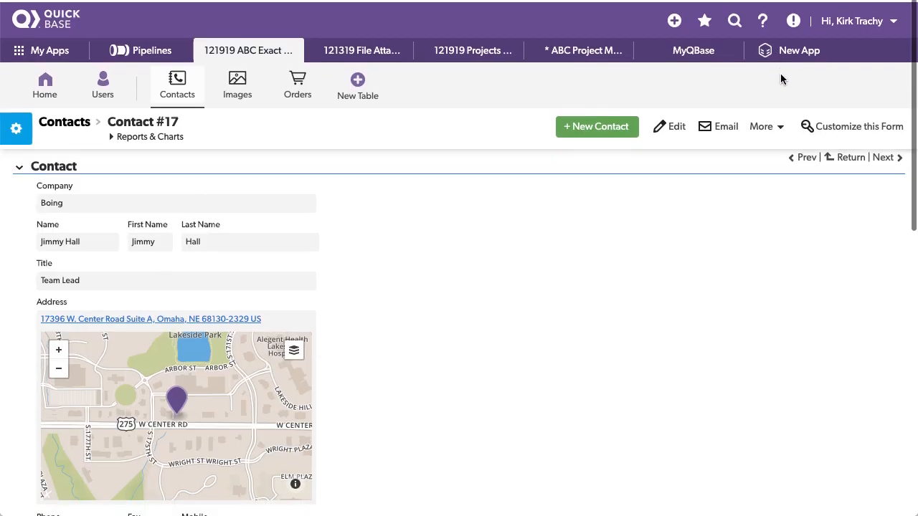
click(883, 157)
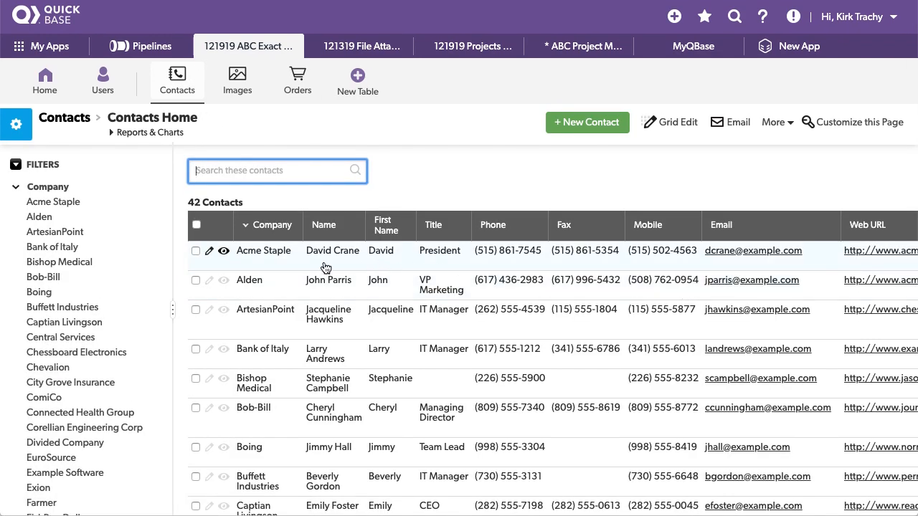
click(291, 224)
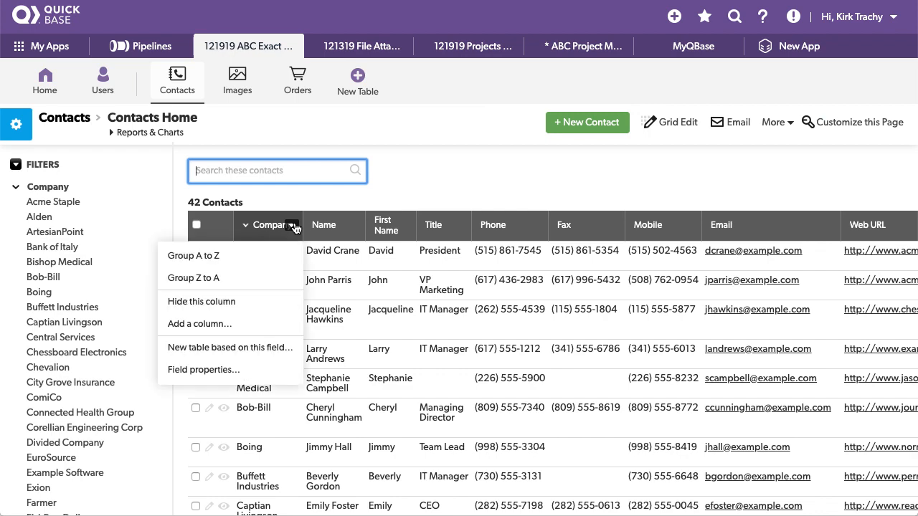
mouse_move(201, 301)
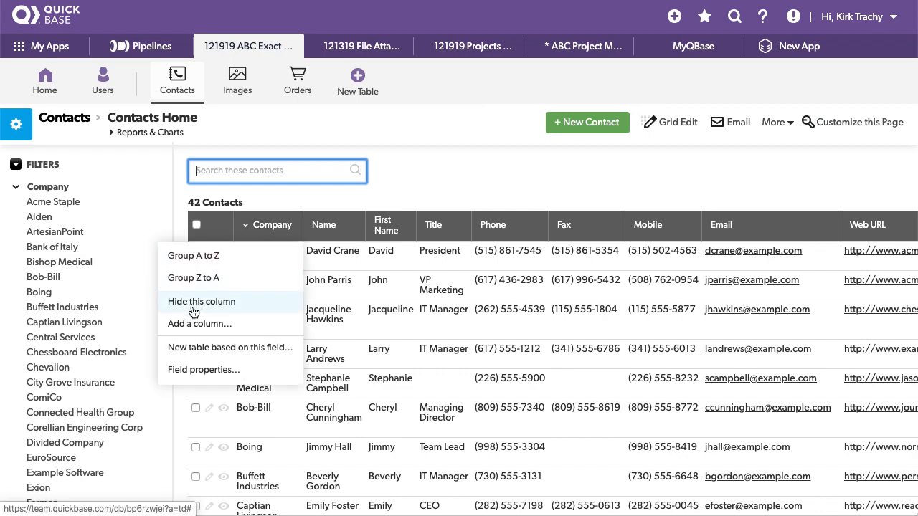
click(200, 323)
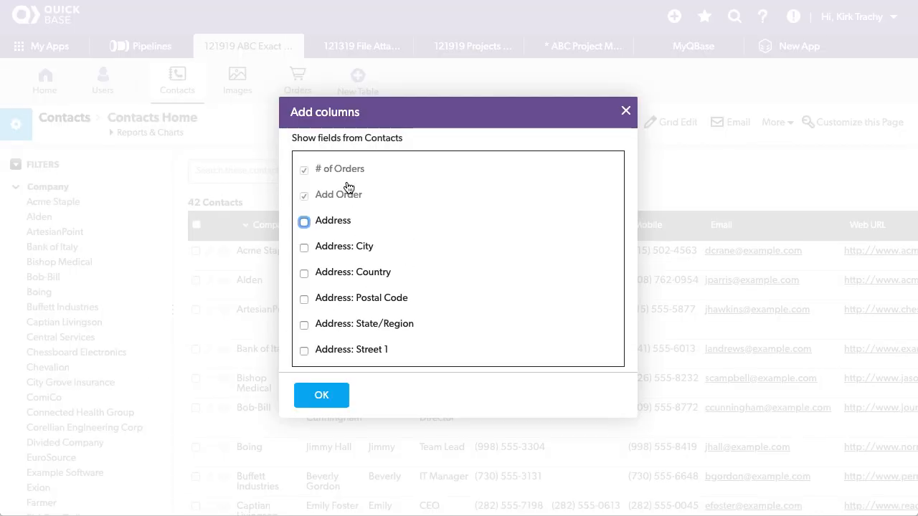
scroll(down, 3)
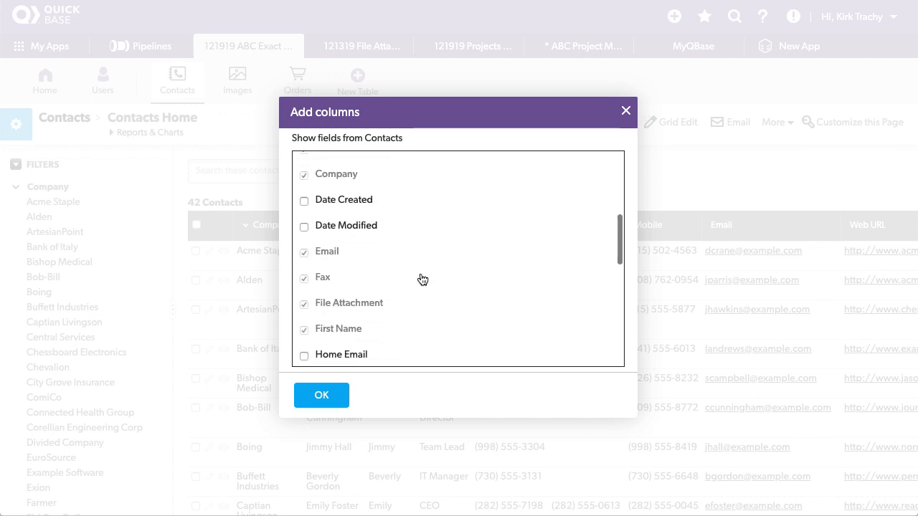
click(321, 396)
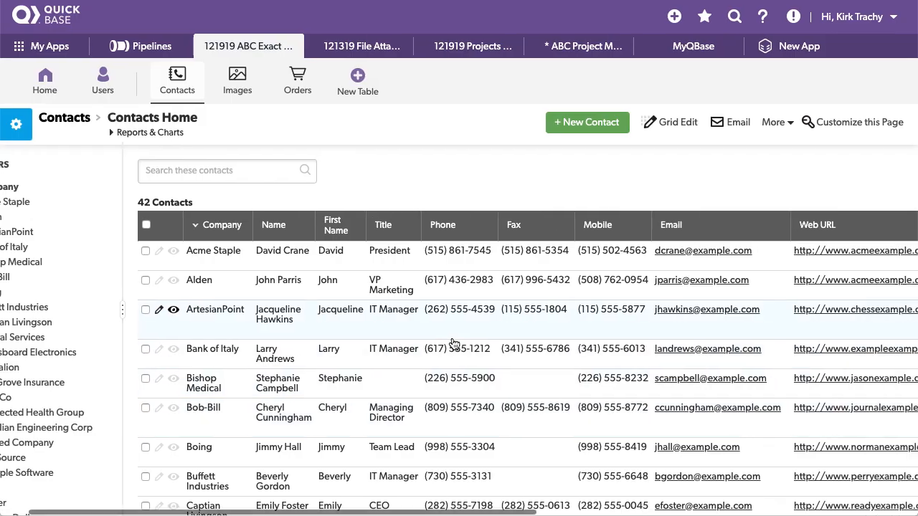
scroll(right, 3)
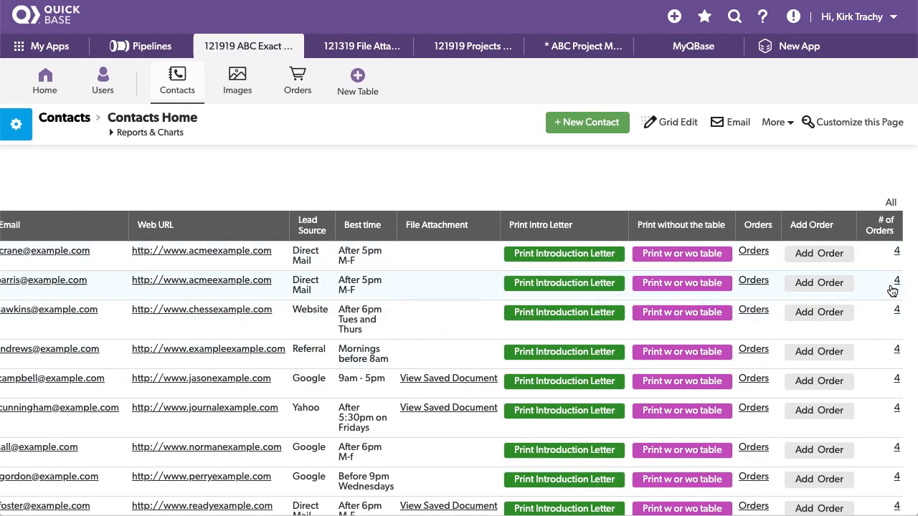
scroll(down, 3)
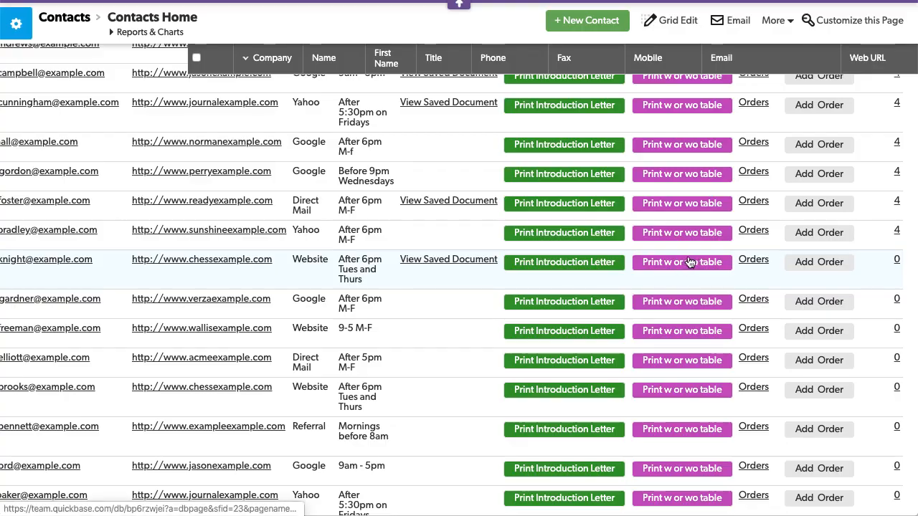
click(564, 262)
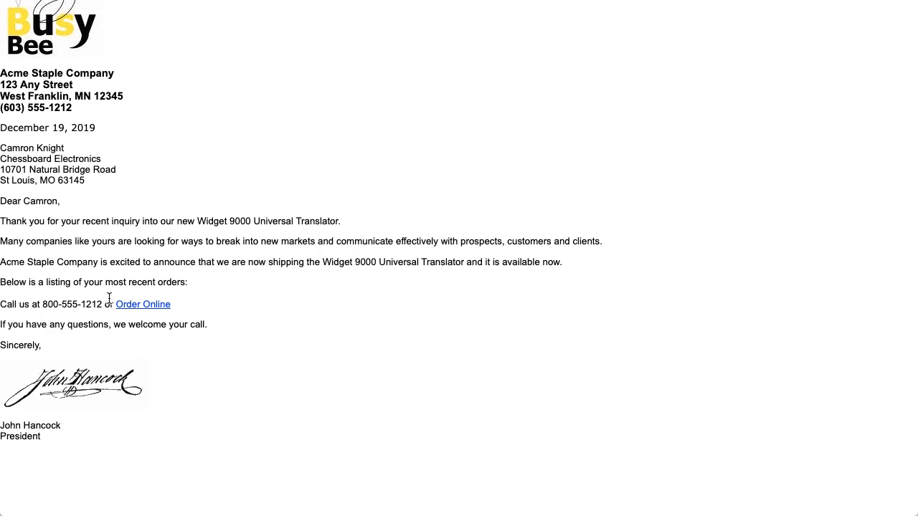
mouse_move(320, 235)
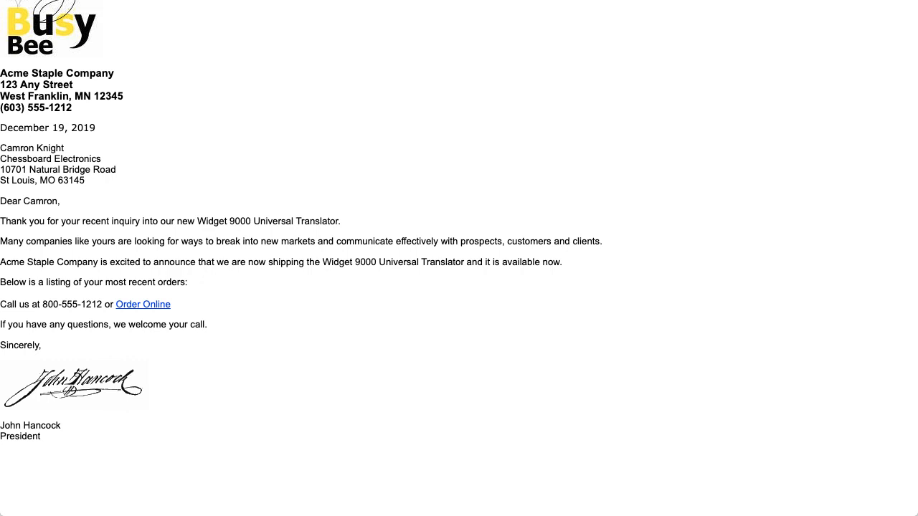
mouse_move(147, 119)
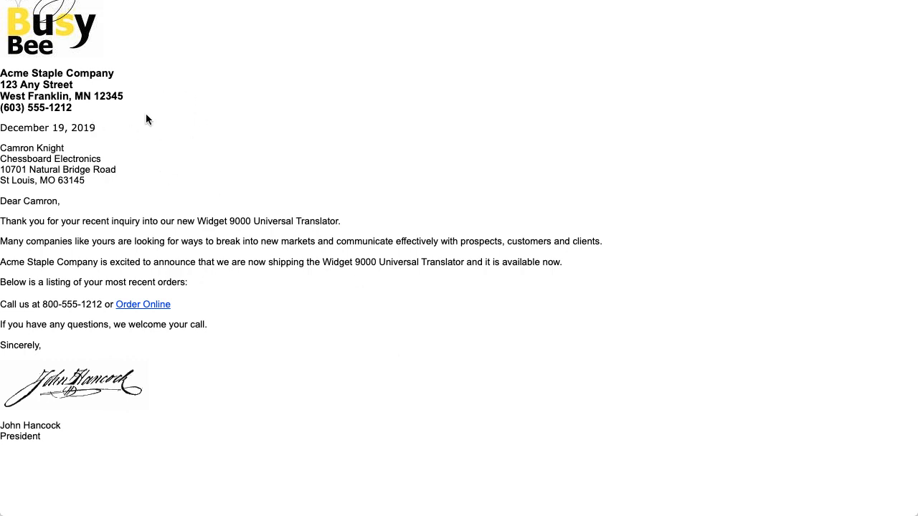
mouse_move(163, 285)
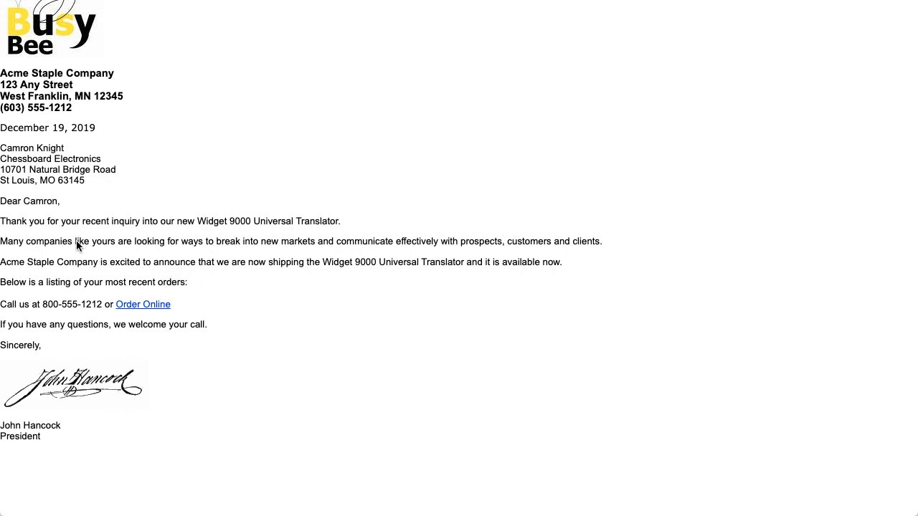
mouse_move(432, 288)
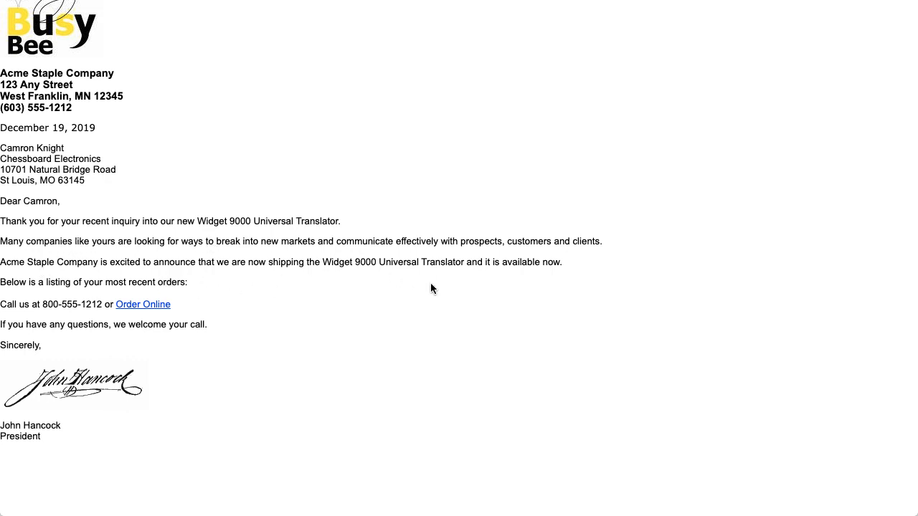
mouse_move(260, 465)
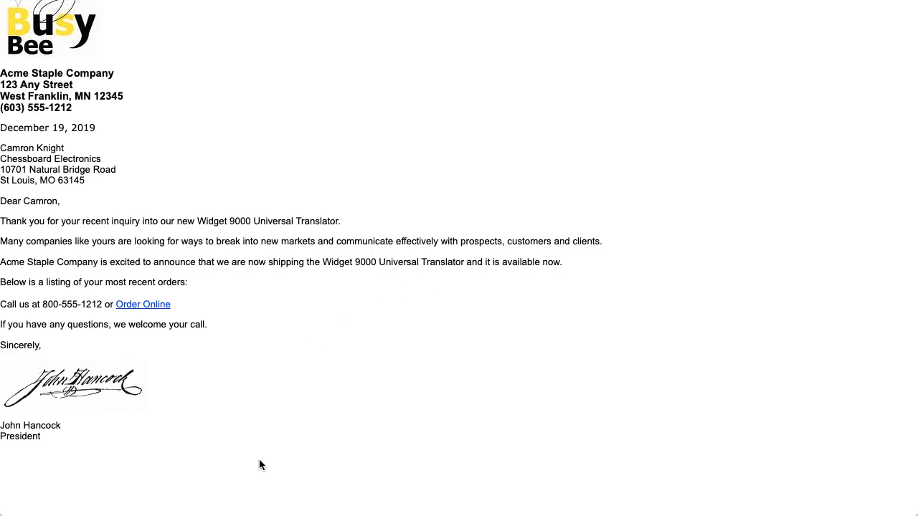